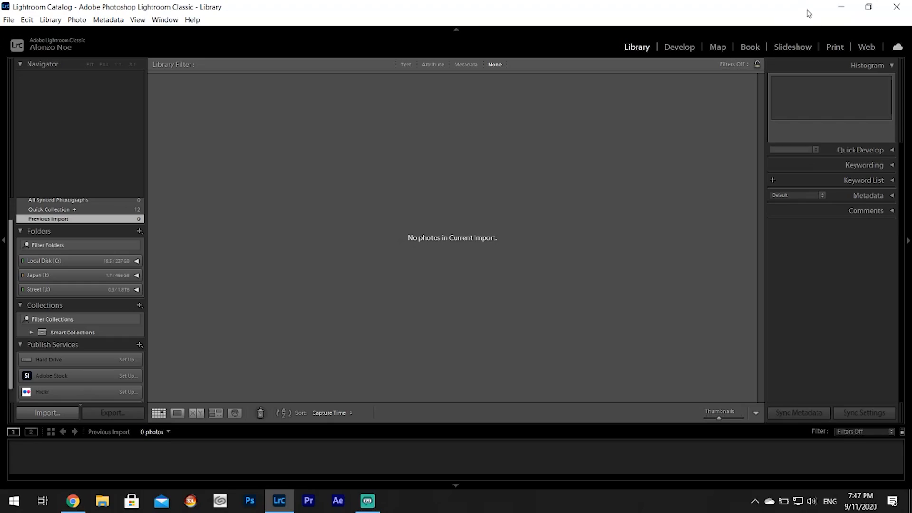
{"action": "mouse_move", "coordinate": [535, 202]}
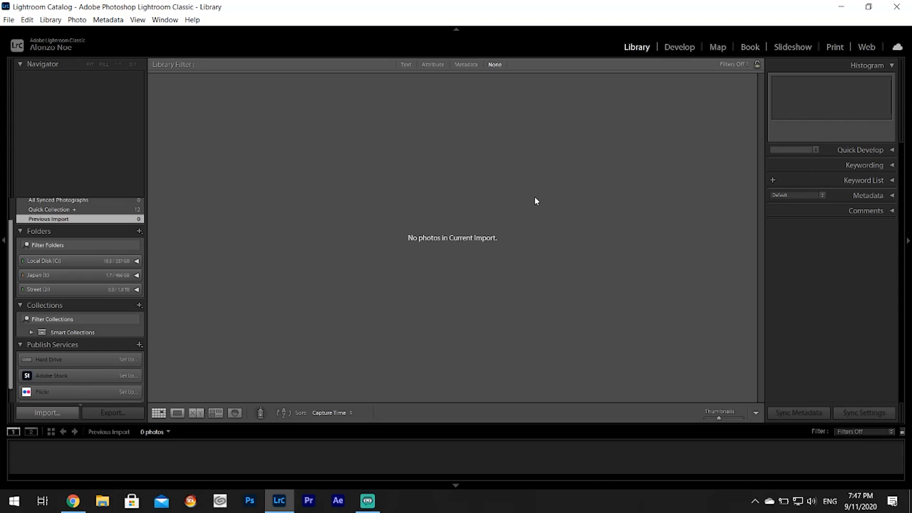
{"action": "mouse_move", "coordinate": [867, 41]}
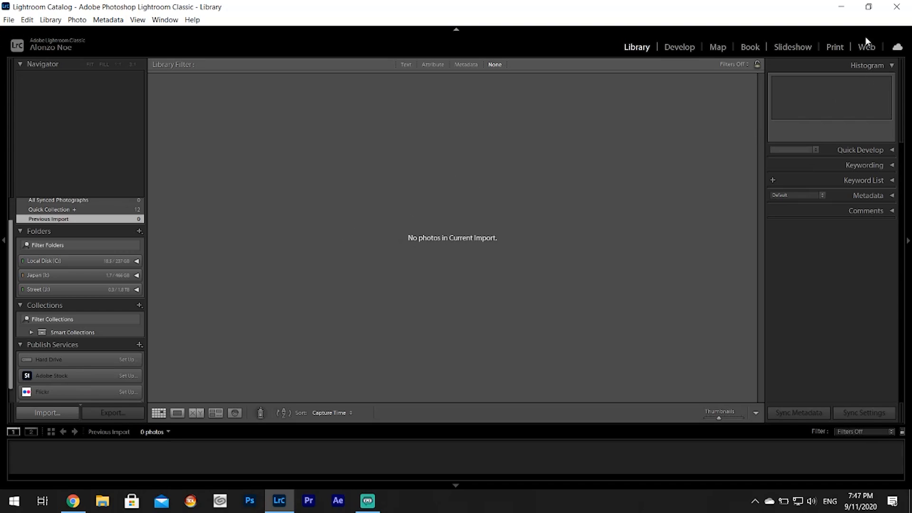
{"action": "mouse_move", "coordinate": [704, 469]}
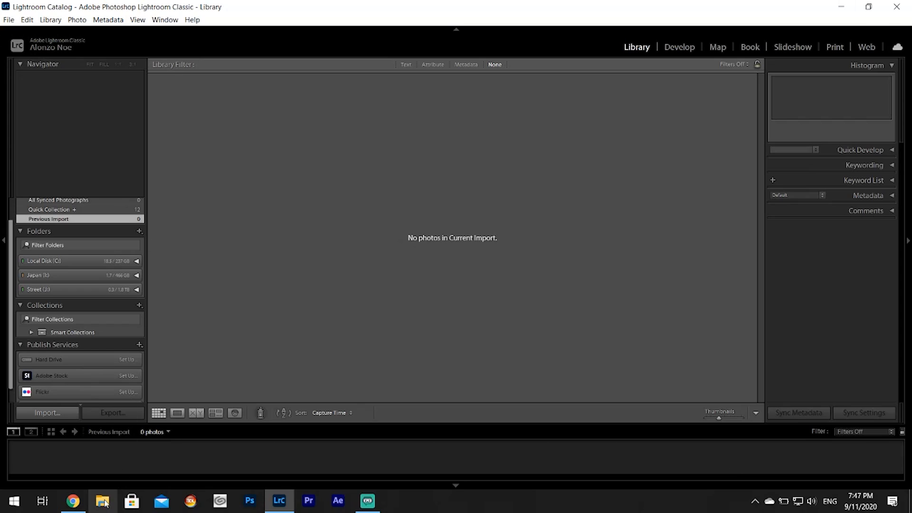
From File Explorer's Desktop, grab Practice File.CR2 to drag into Lightroom.
{"action": "left_click", "coordinate": [102, 501]}
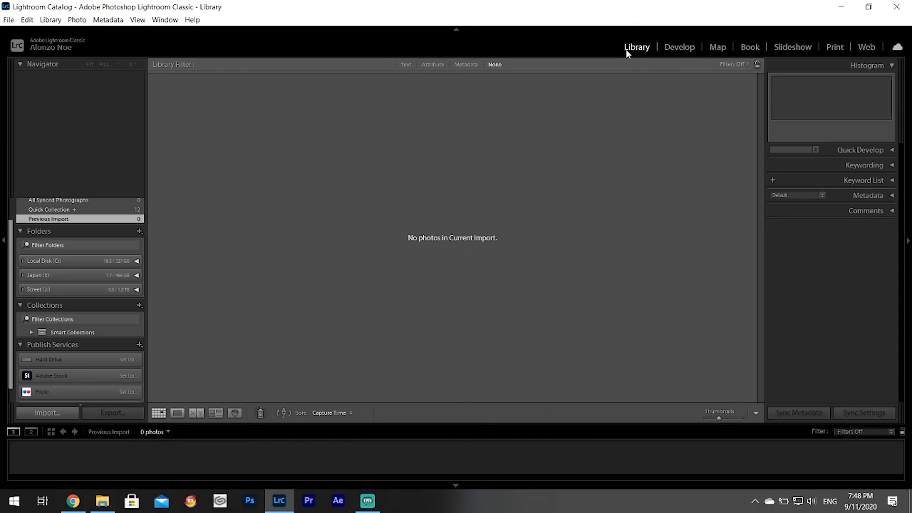
{"action": "left_click", "coordinate": [103, 501]}
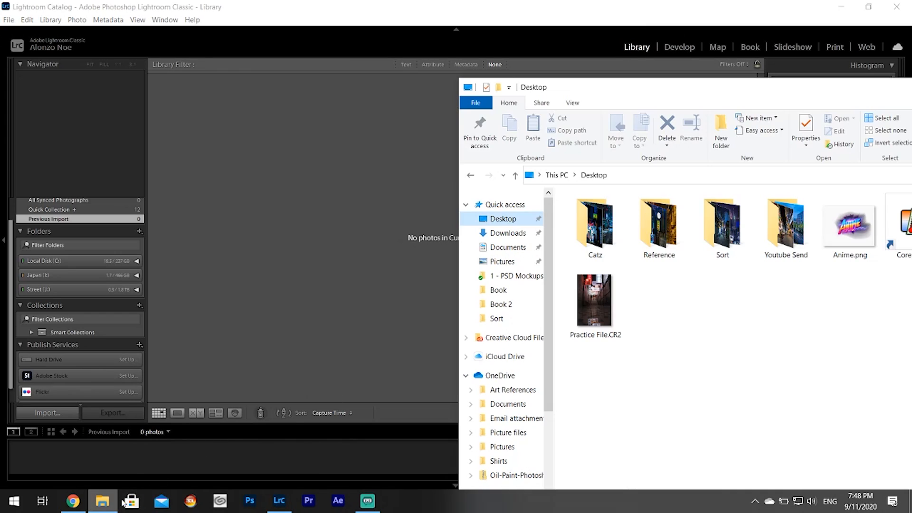
{"action": "left_click", "coordinate": [594, 299]}
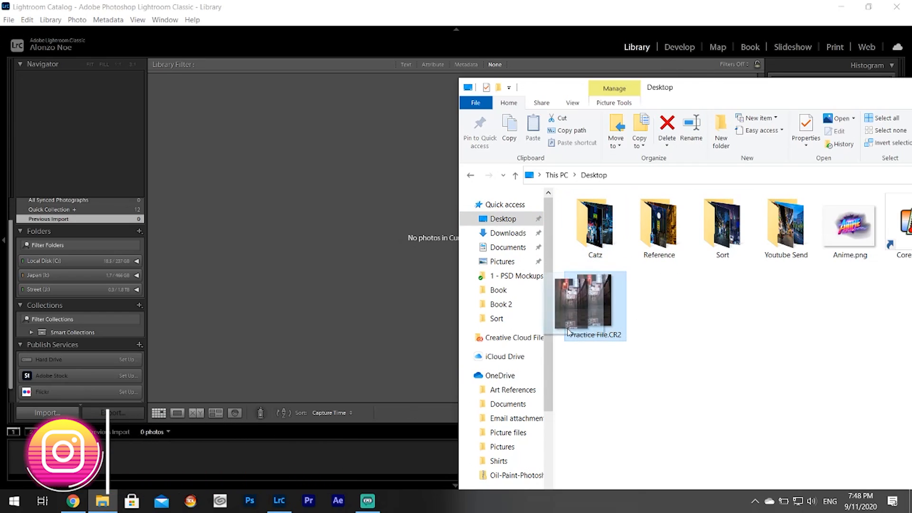
Import Practice File.CR2 from the Desktop source into the Lightroom catalog.
{"action": "left_click", "coordinate": [46, 412]}
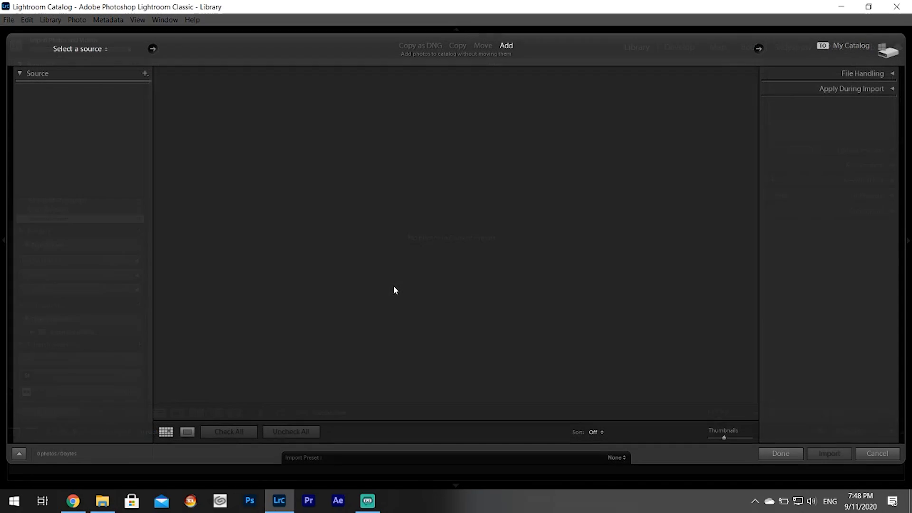
{"action": "left_click", "coordinate": [59, 187]}
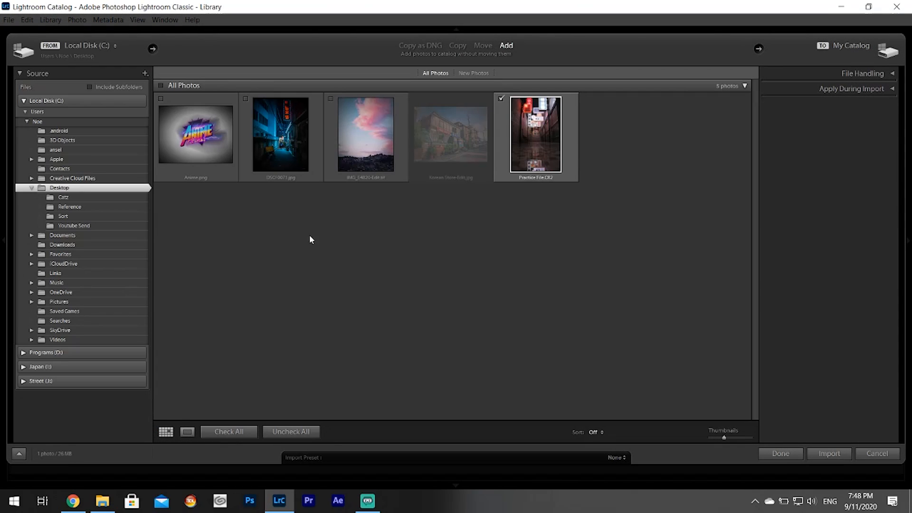
{"action": "mouse_move", "coordinate": [829, 458]}
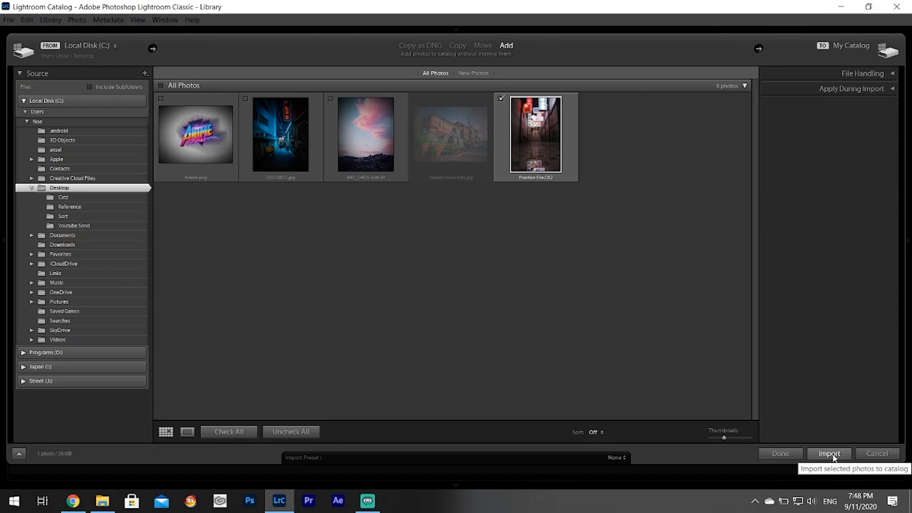
{"action": "left_click", "coordinate": [828, 454]}
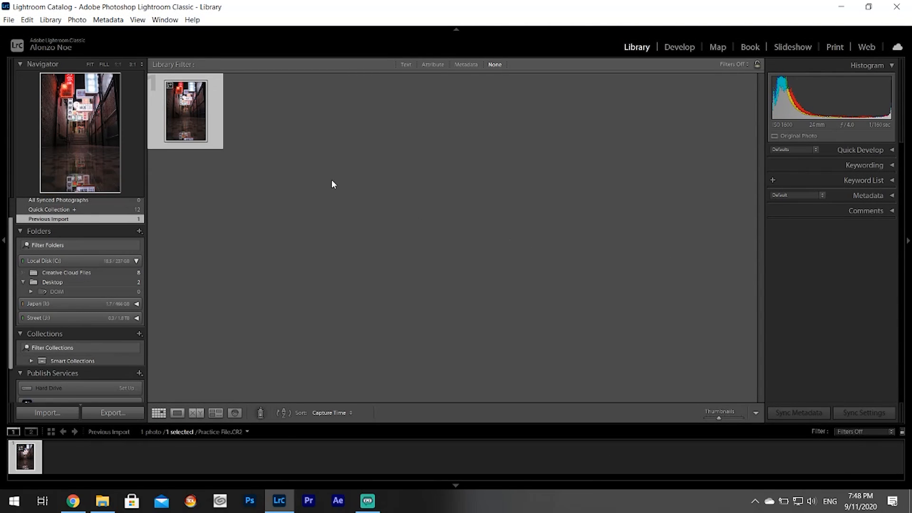
{"action": "mouse_move", "coordinate": [471, 132]}
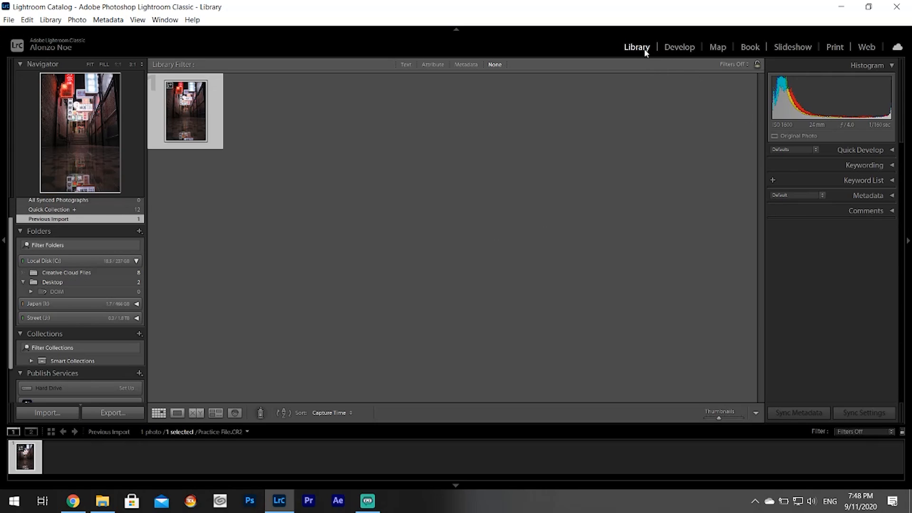
Bring the imported alley photo into the Develop module for editing.
{"action": "left_click", "coordinate": [679, 47]}
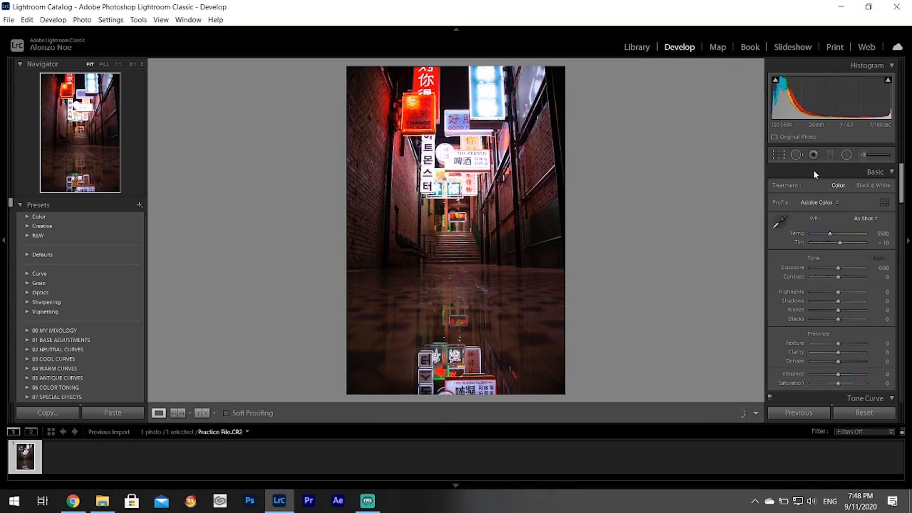
{"action": "scroll", "scroll_direction": "down", "scroll_amount": 3}
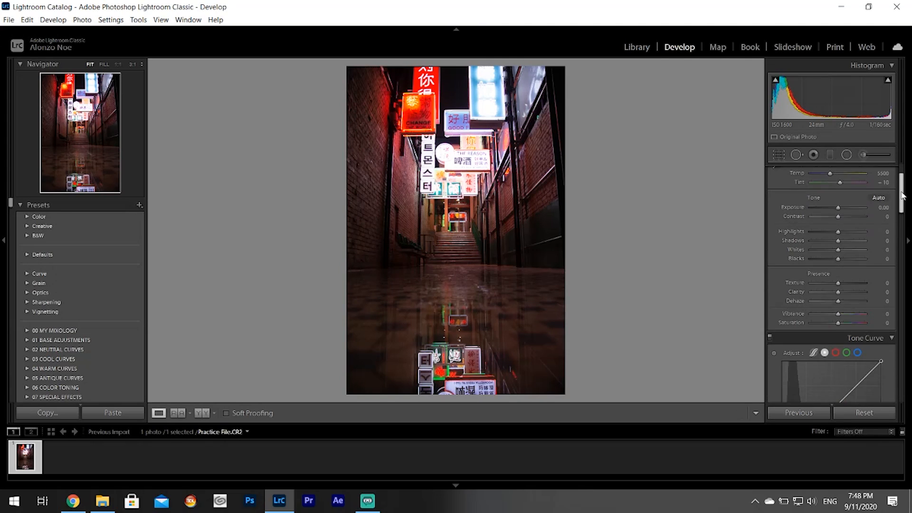
{"action": "scroll", "scroll_direction": "down", "scroll_amount": 3}
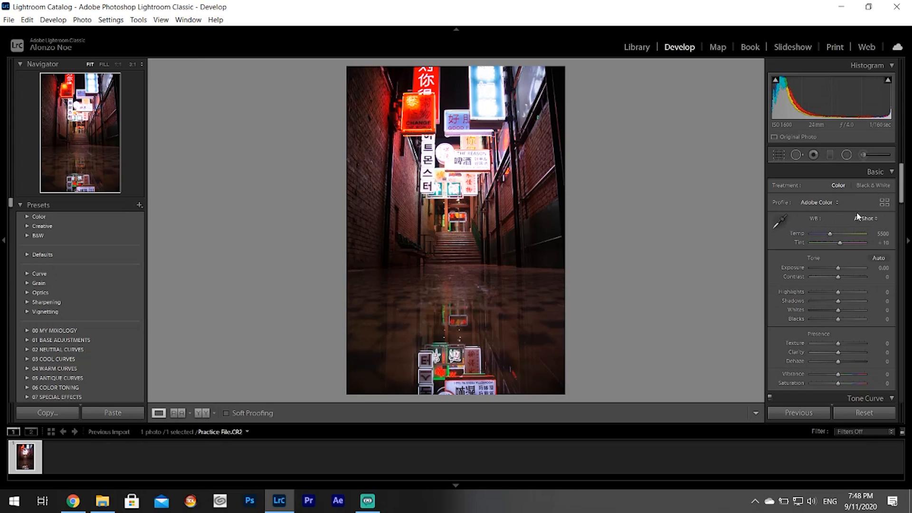
{"action": "mouse_move", "coordinate": [781, 221]}
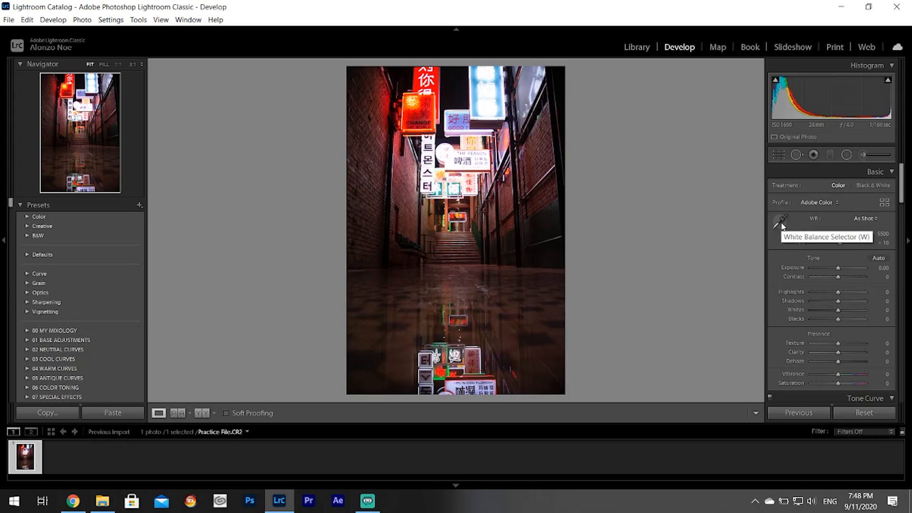
Sample a neutral spot for a custom white balance of Temp 5800, Tint +47.
{"action": "left_click", "coordinate": [782, 219]}
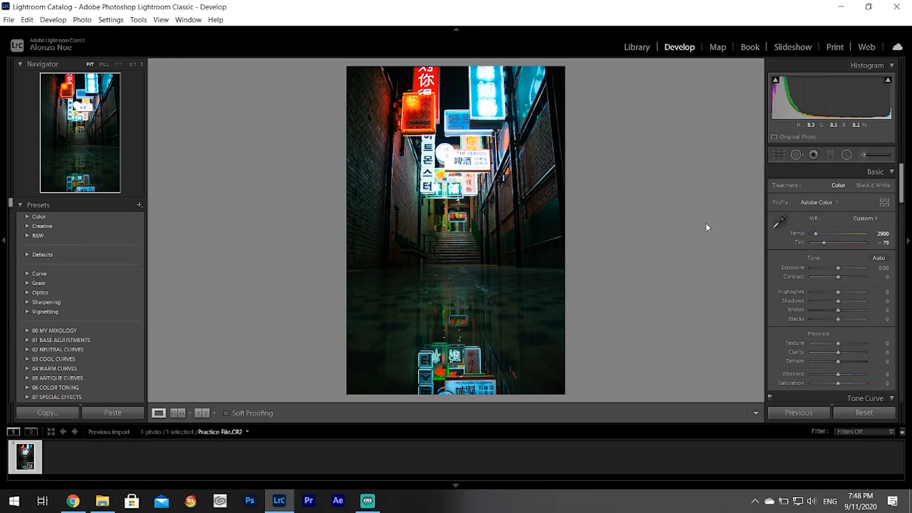
{"action": "left_click", "coordinate": [781, 221]}
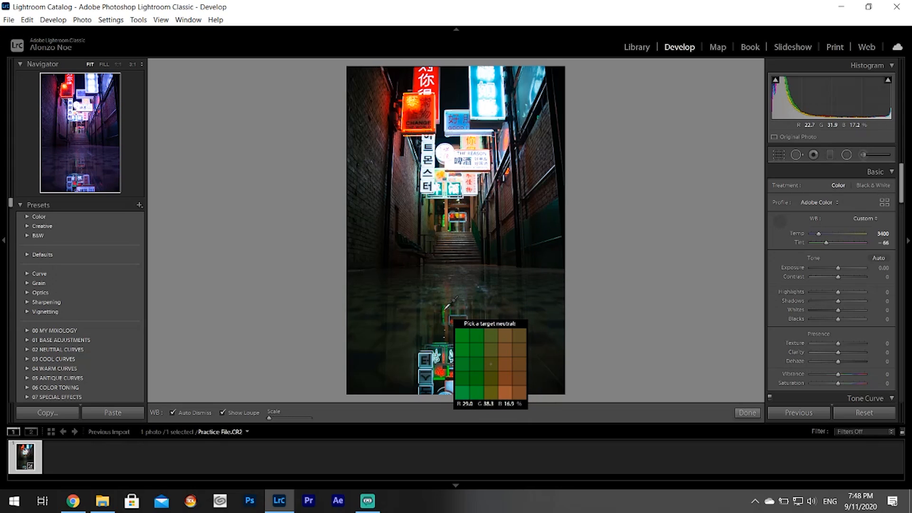
{"action": "left_click", "coordinate": [491, 364]}
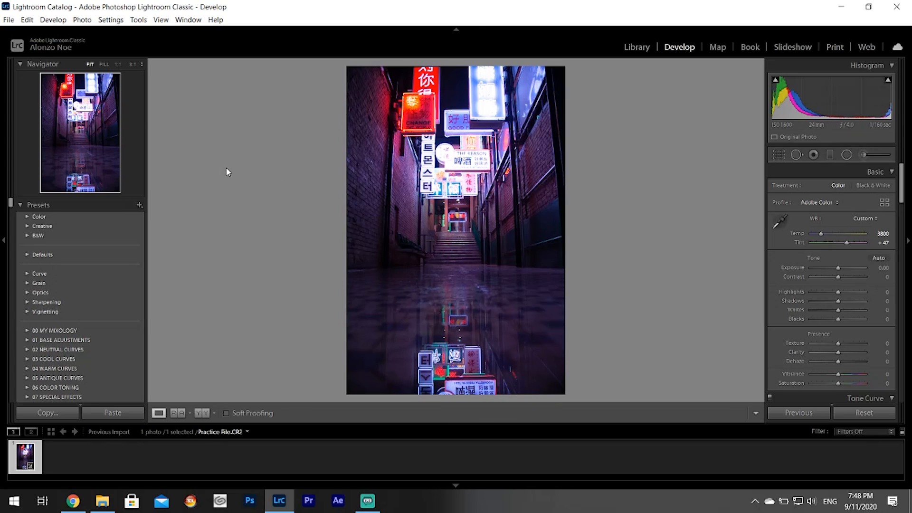
{"action": "mouse_move", "coordinate": [66, 118]}
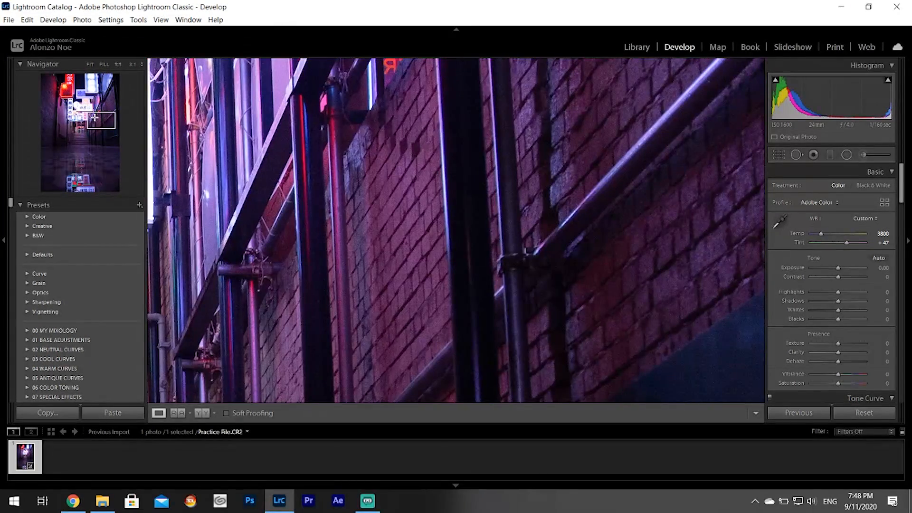
{"action": "left_click", "coordinate": [90, 64]}
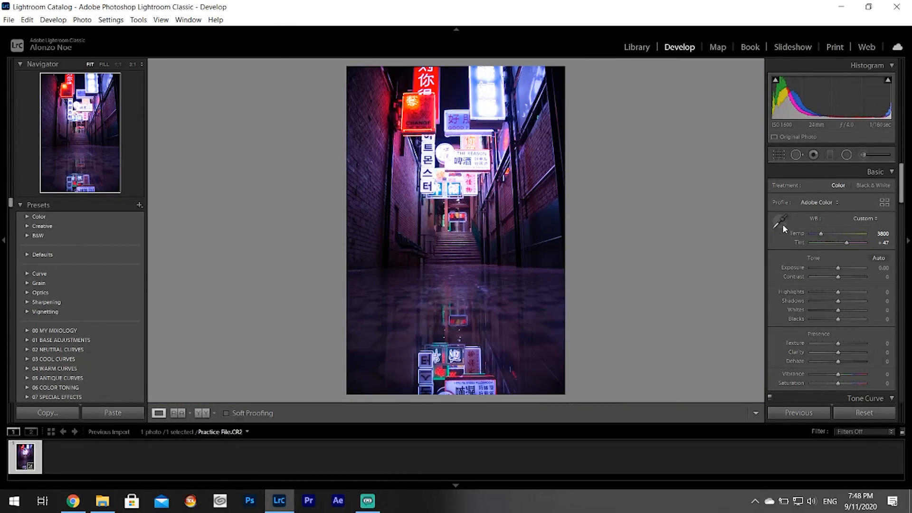
{"action": "left_click", "coordinate": [782, 219]}
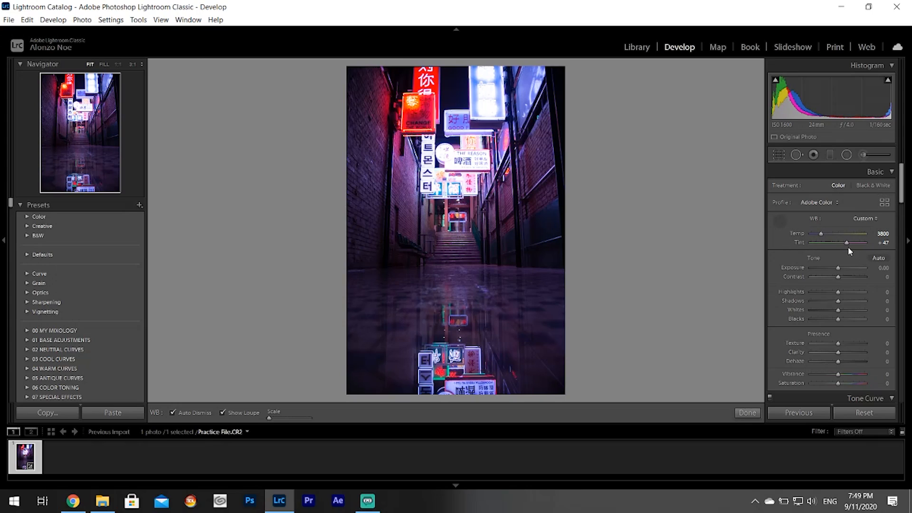
{"action": "mouse_move", "coordinate": [872, 271]}
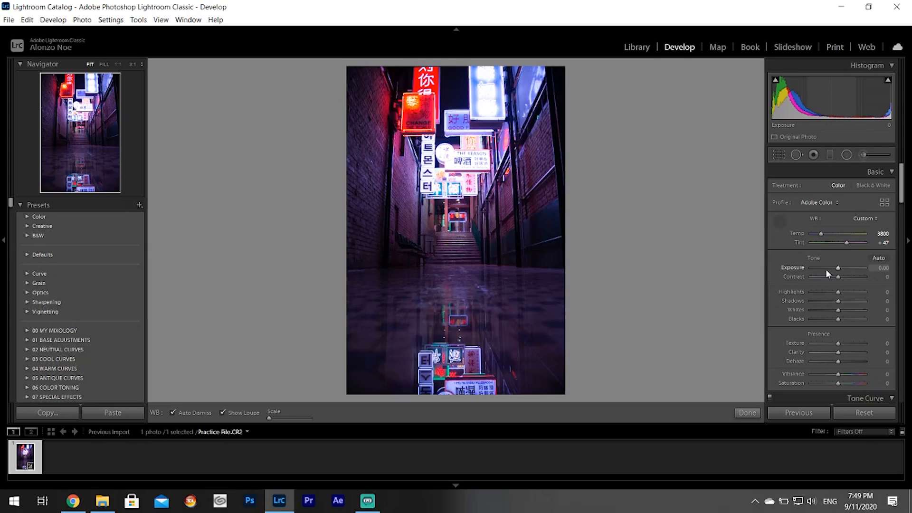
{"action": "mouse_move", "coordinate": [829, 271]}
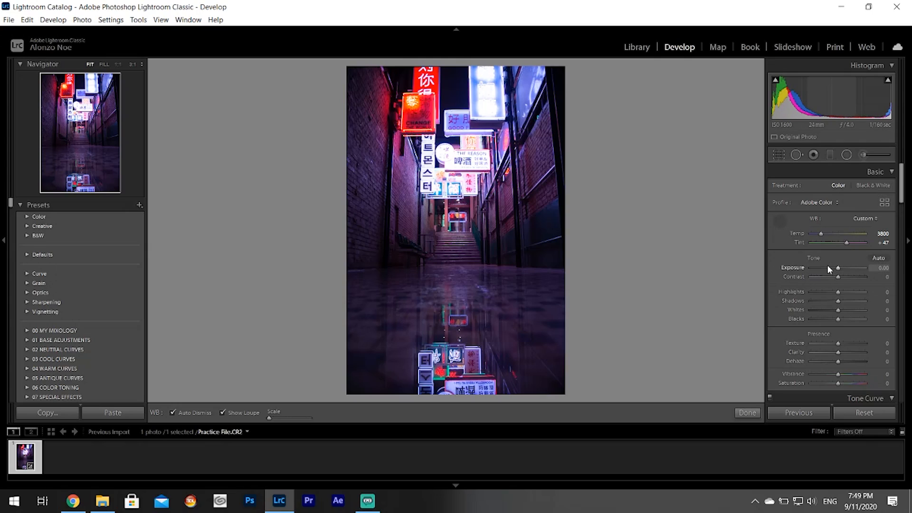
{"action": "mouse_move", "coordinate": [832, 301]}
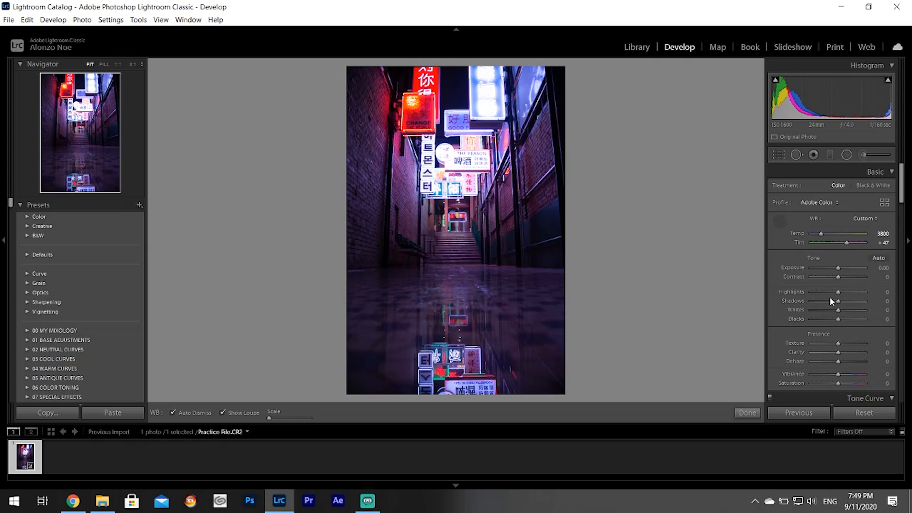
{"action": "mouse_move", "coordinate": [831, 296]}
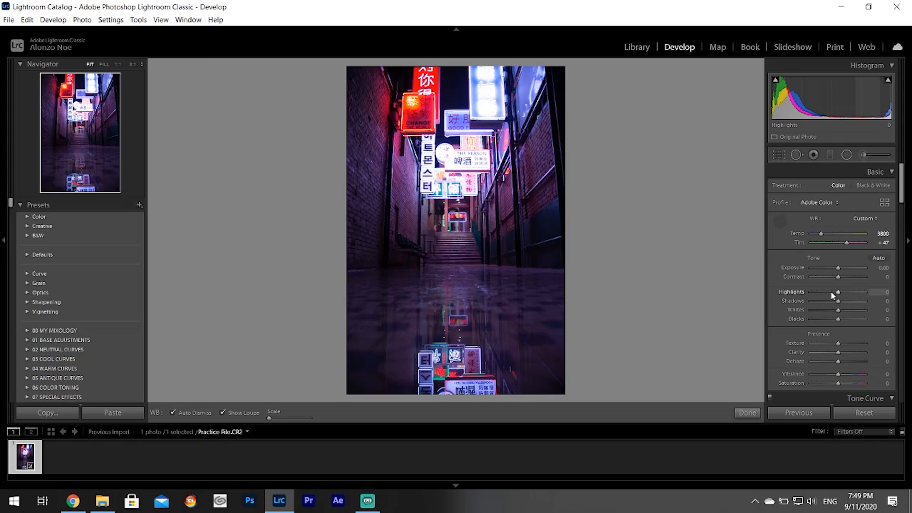
{"action": "mouse_move", "coordinate": [832, 283]}
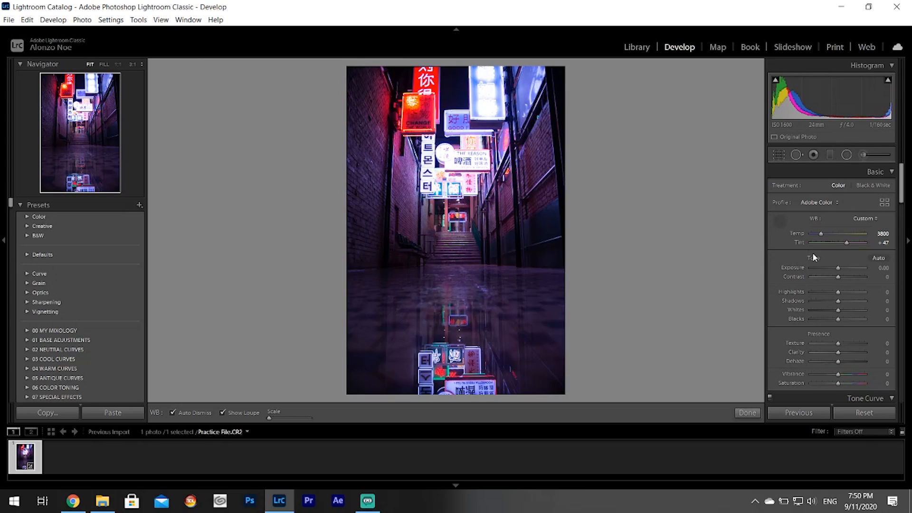
{"action": "mouse_move", "coordinate": [844, 295]}
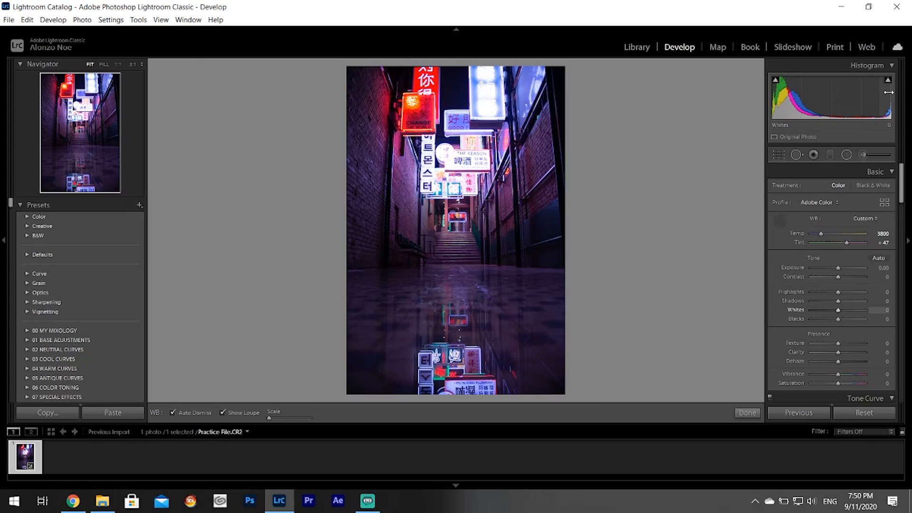
{"action": "mouse_move", "coordinate": [838, 294]}
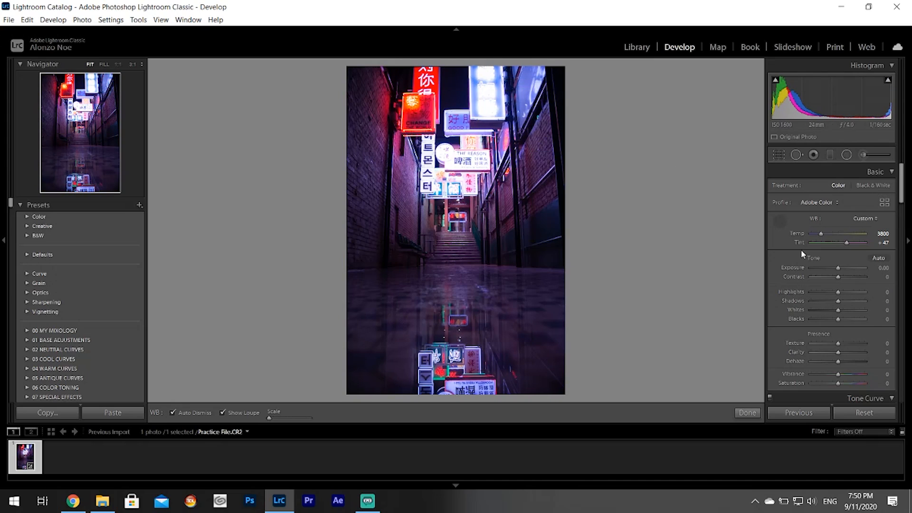
{"action": "mouse_move", "coordinate": [840, 312]}
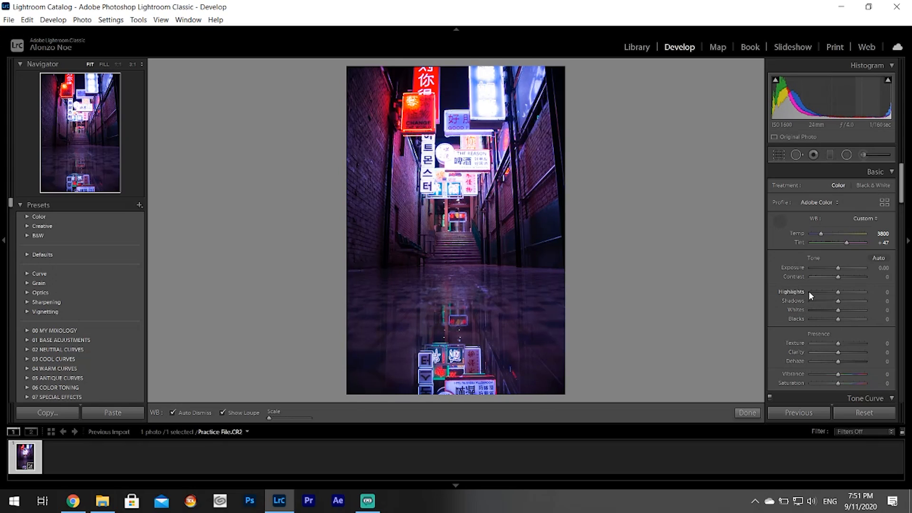
{"action": "mouse_move", "coordinate": [854, 294]}
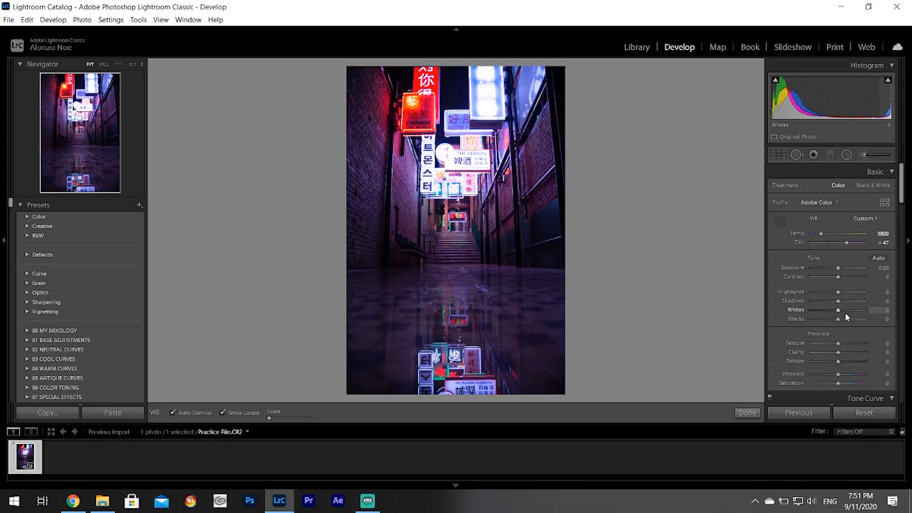
{"action": "mouse_move", "coordinate": [821, 301]}
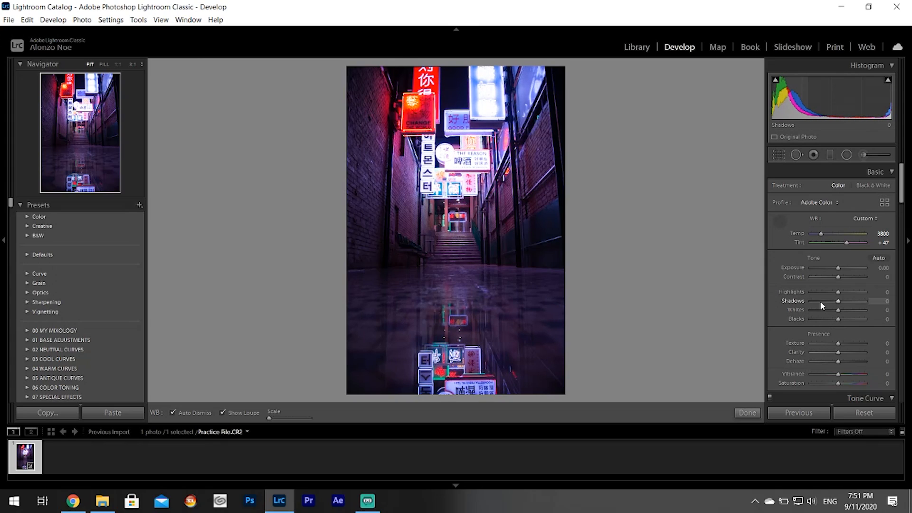
{"action": "mouse_move", "coordinate": [835, 308]}
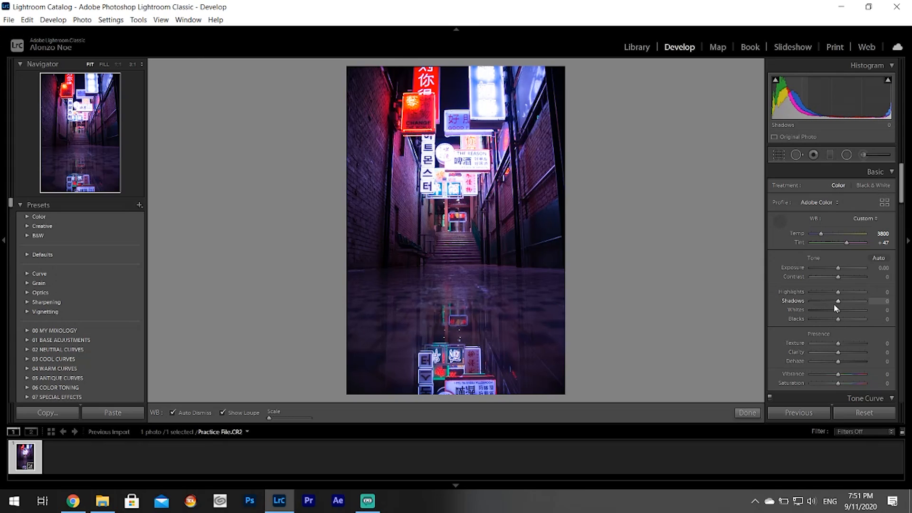
{"action": "mouse_move", "coordinate": [803, 296]}
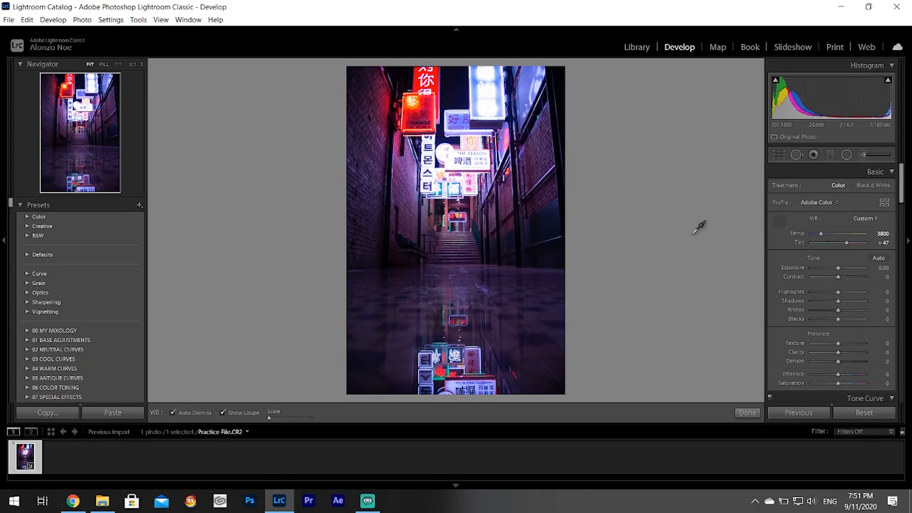
{"action": "mouse_move", "coordinate": [530, 243]}
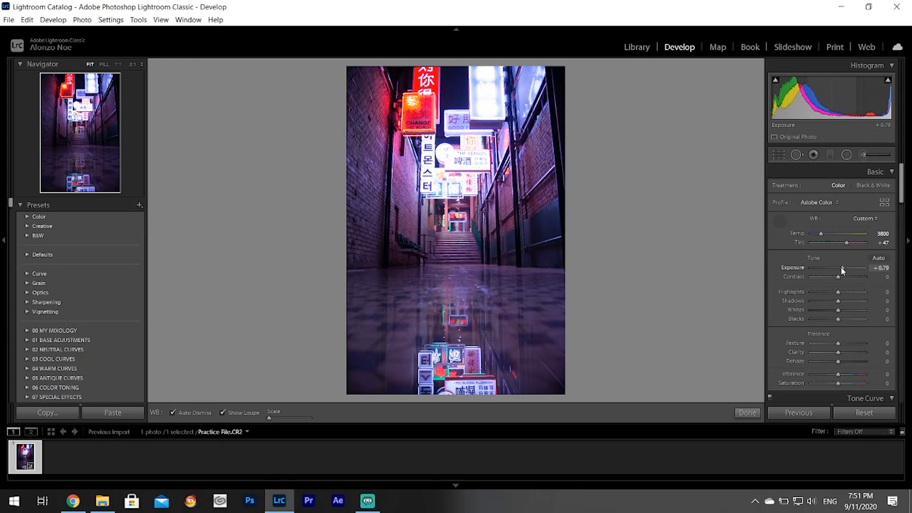
{"action": "mouse_move", "coordinate": [644, 236]}
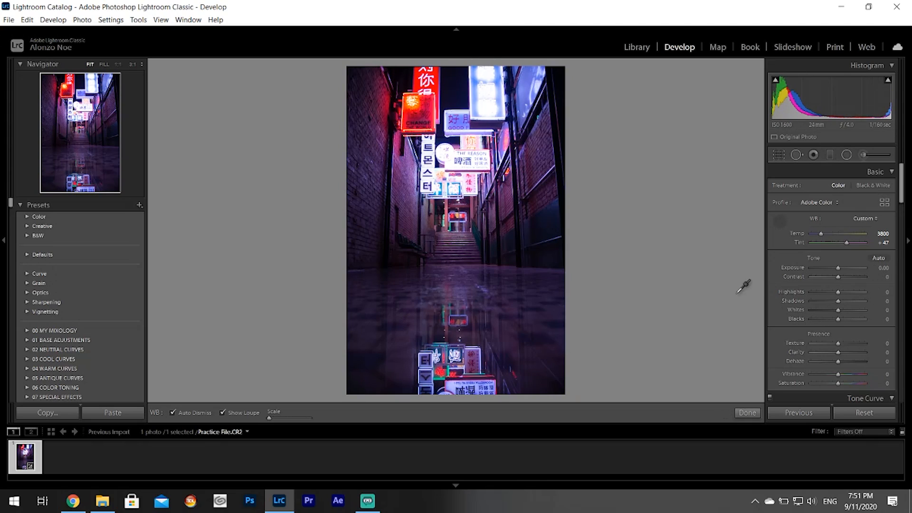
{"action": "mouse_move", "coordinate": [904, 178]}
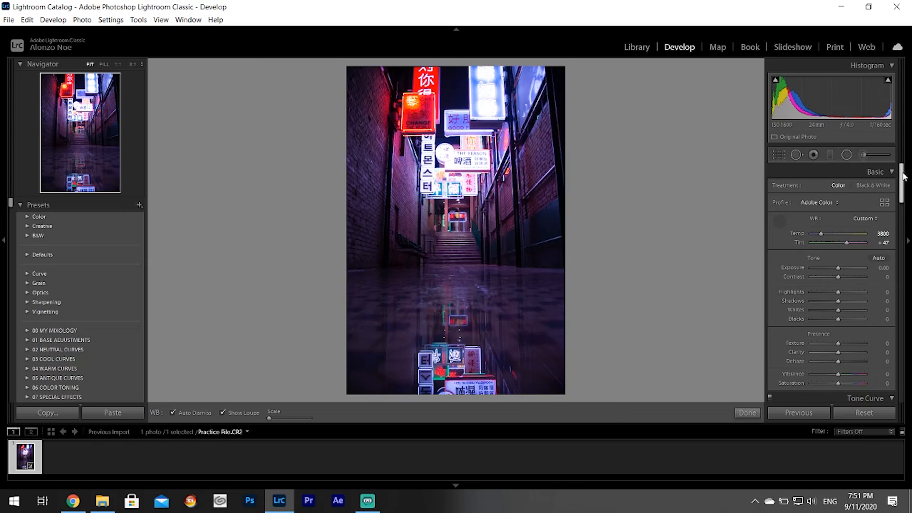
{"action": "scroll", "scroll_direction": "down", "scroll_amount": 3}
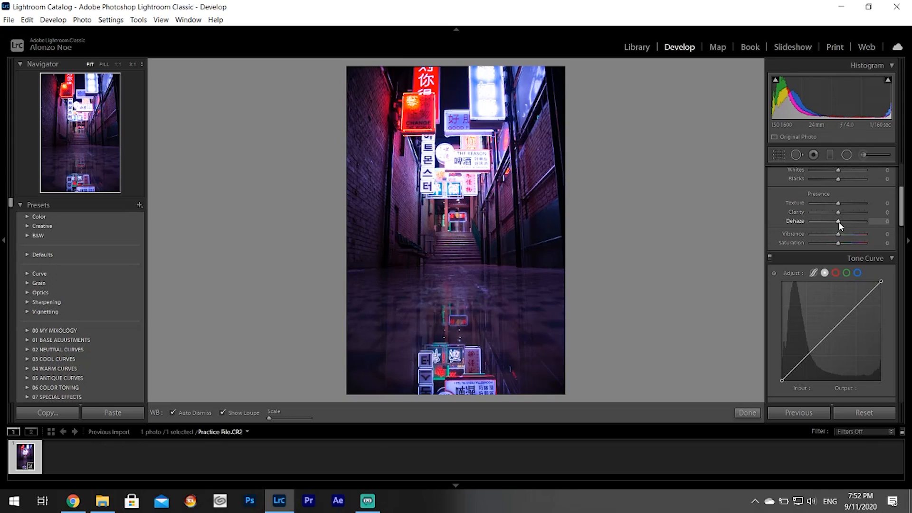
{"action": "mouse_move", "coordinate": [821, 229]}
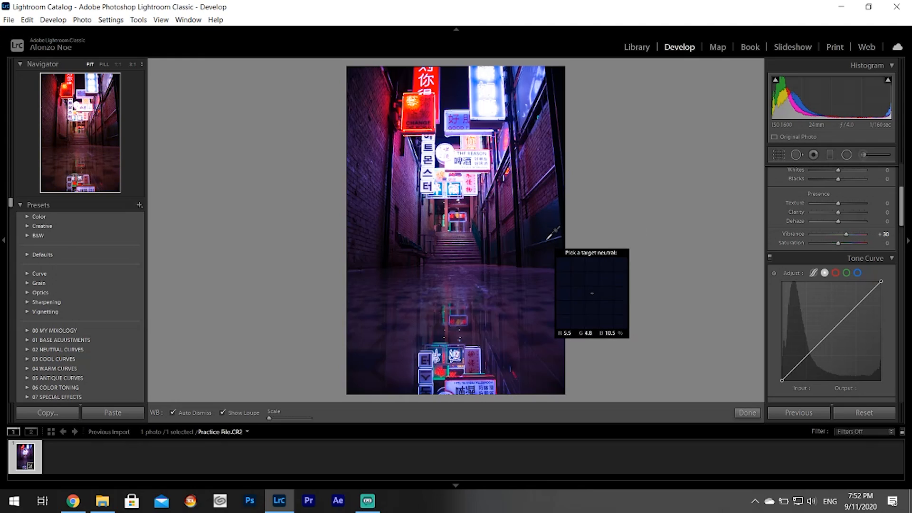
{"action": "mouse_move", "coordinate": [515, 269]}
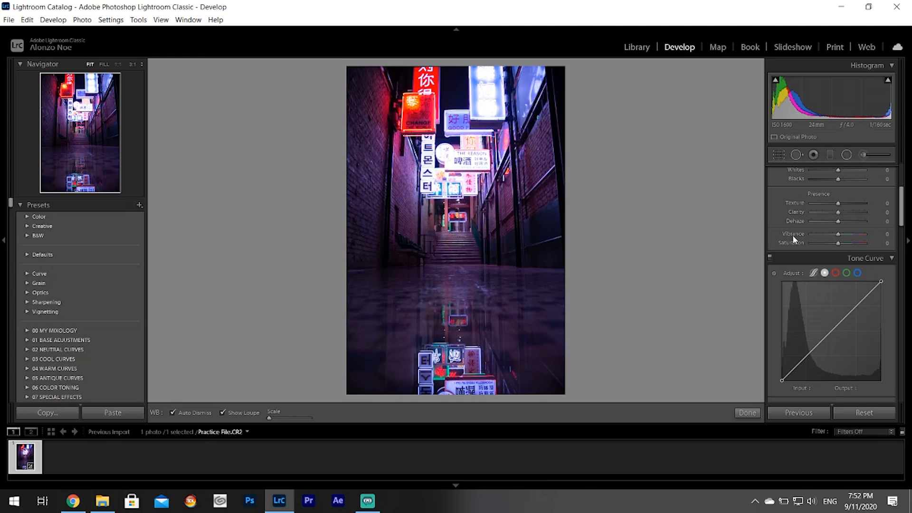
{"action": "mouse_move", "coordinate": [793, 234]}
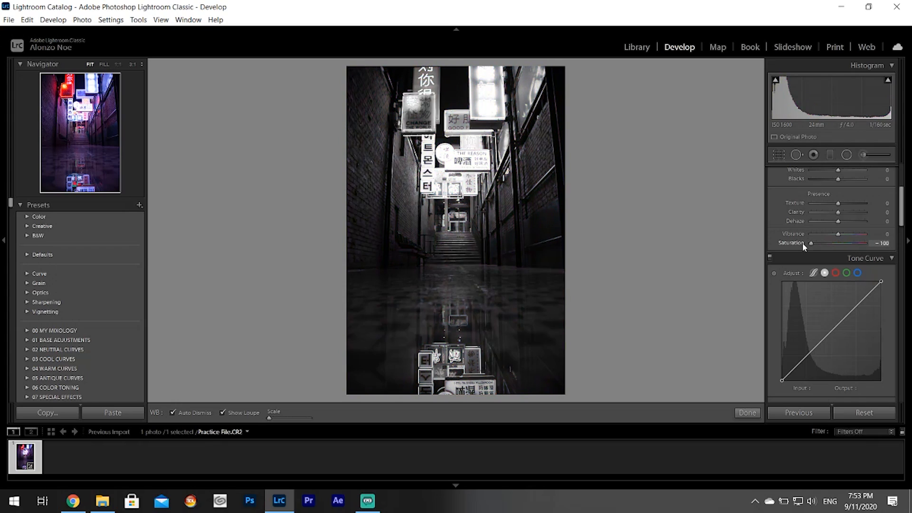
{"action": "double_click", "coordinate": [811, 242]}
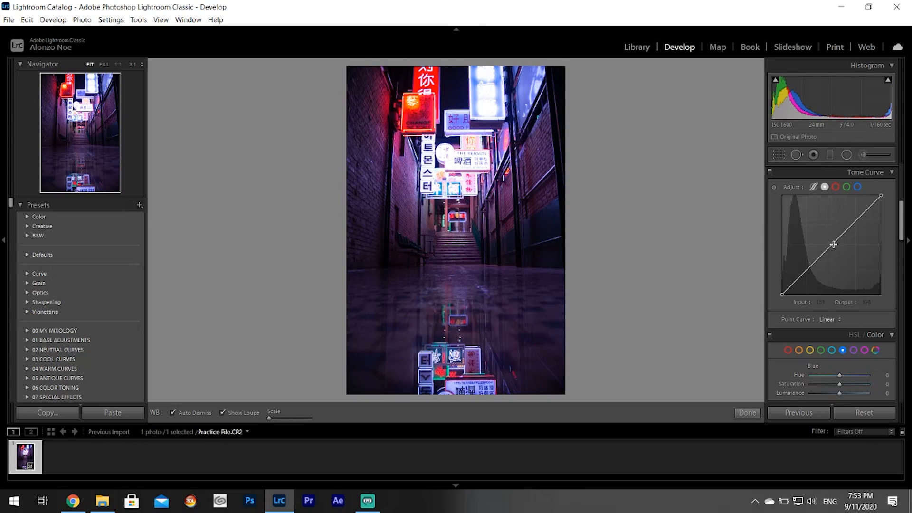
{"action": "scroll", "scroll_direction": "down", "scroll_amount": 3}
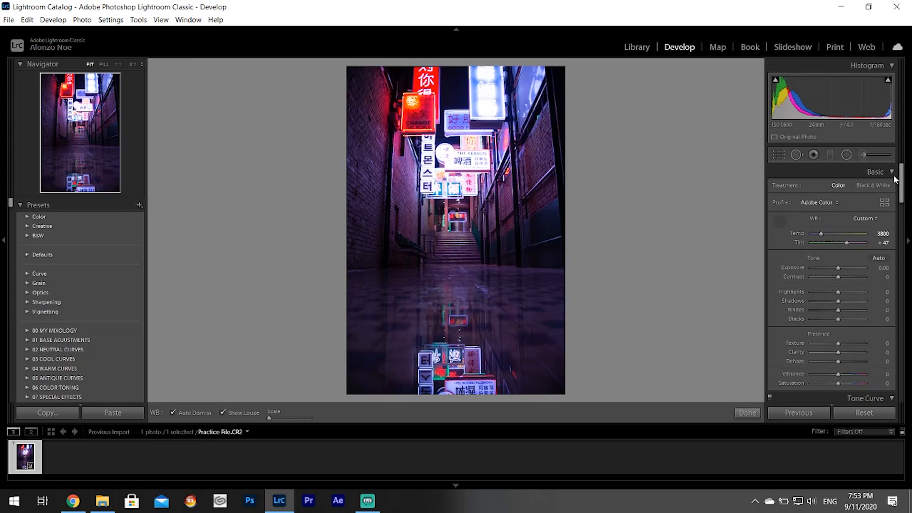
Shape a custom point tone curve, checking the Red and Green channels before RGB.
{"action": "scroll", "scroll_direction": "down", "scroll_amount": 3}
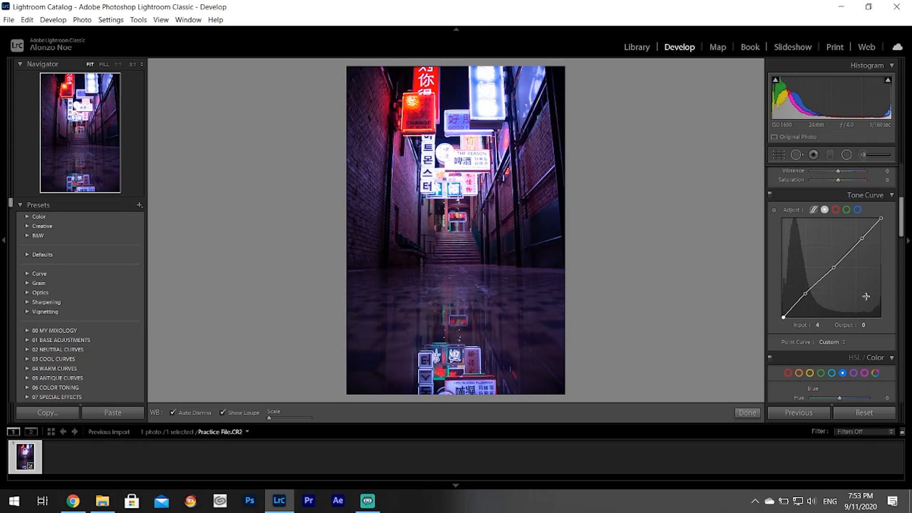
{"action": "mouse_move", "coordinate": [875, 267]}
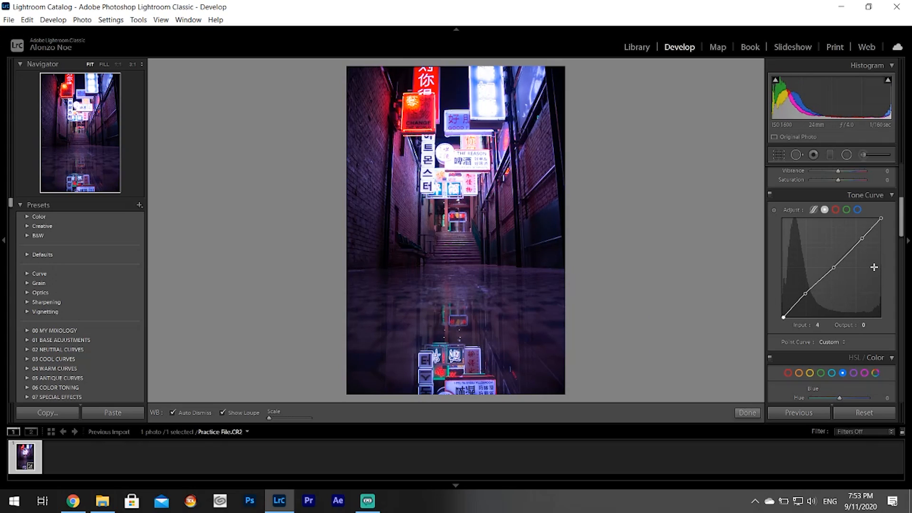
{"action": "mouse_move", "coordinate": [836, 209]}
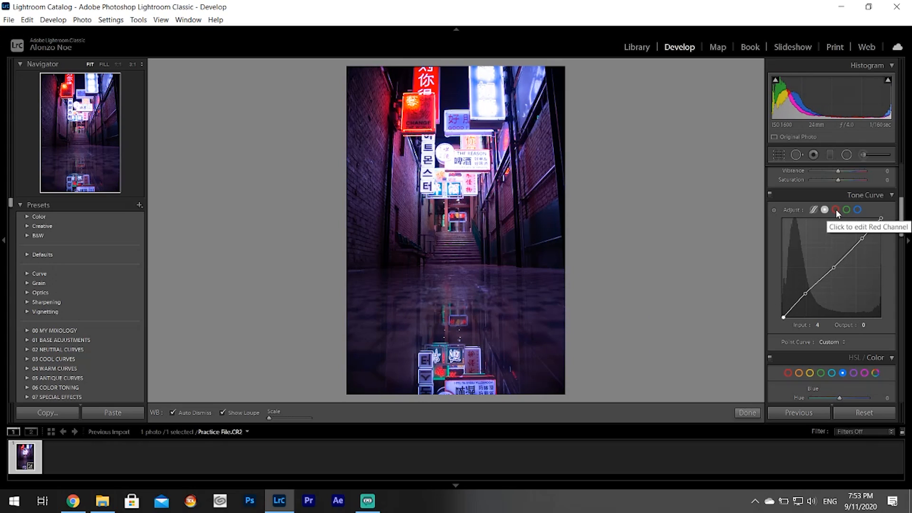
{"action": "left_click", "coordinate": [834, 209]}
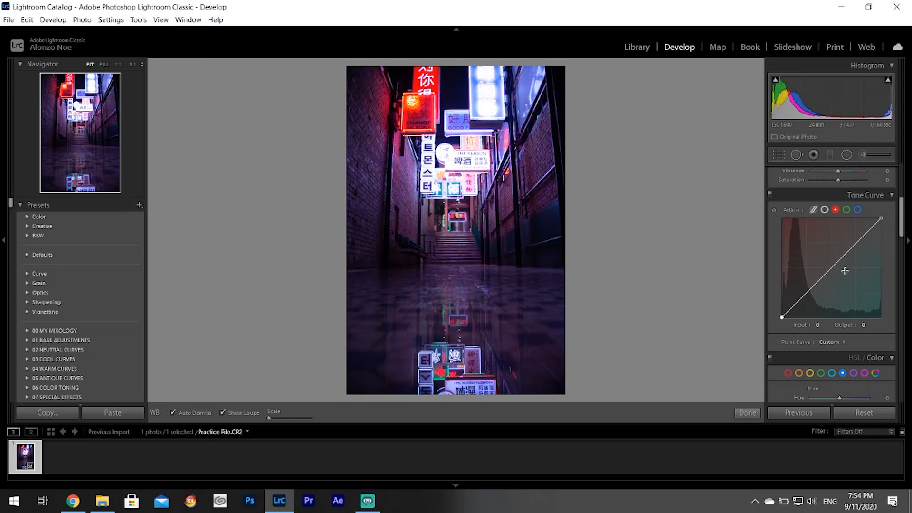
{"action": "mouse_move", "coordinate": [832, 267]}
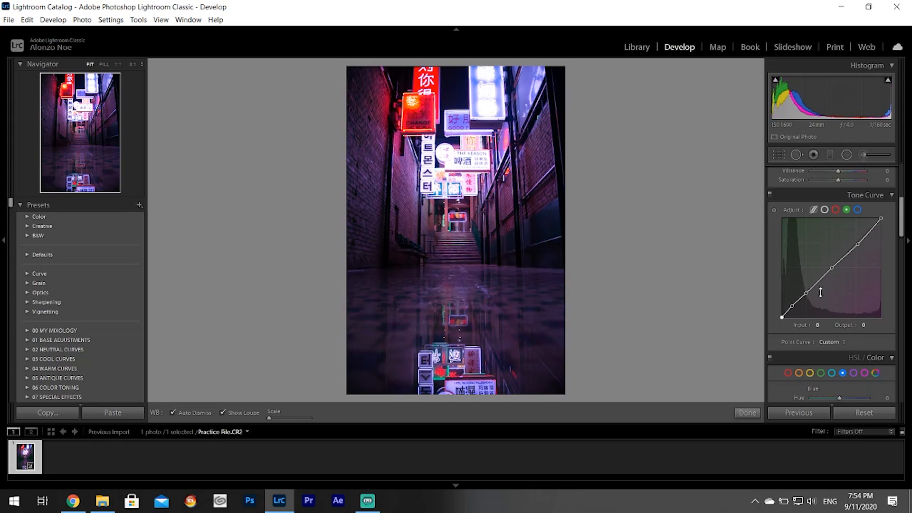
{"action": "left_click", "coordinate": [858, 210]}
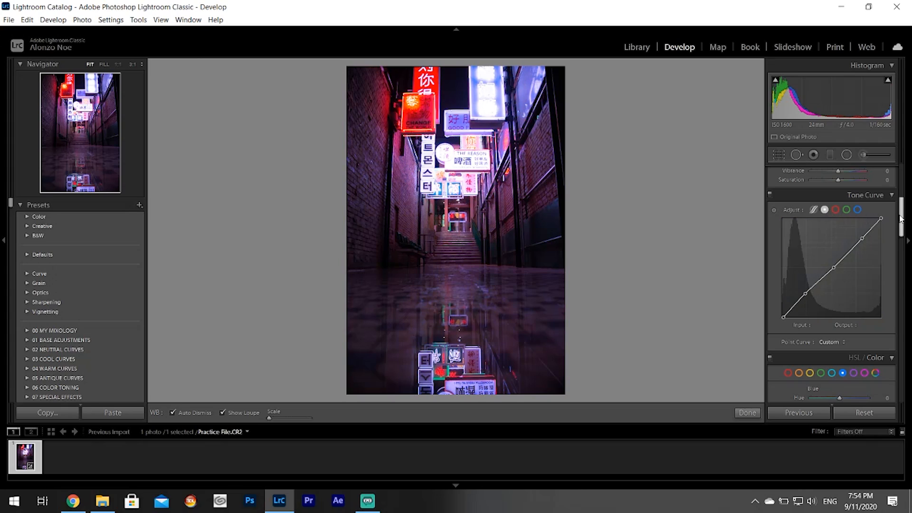
{"action": "scroll", "scroll_direction": "down", "scroll_amount": 3}
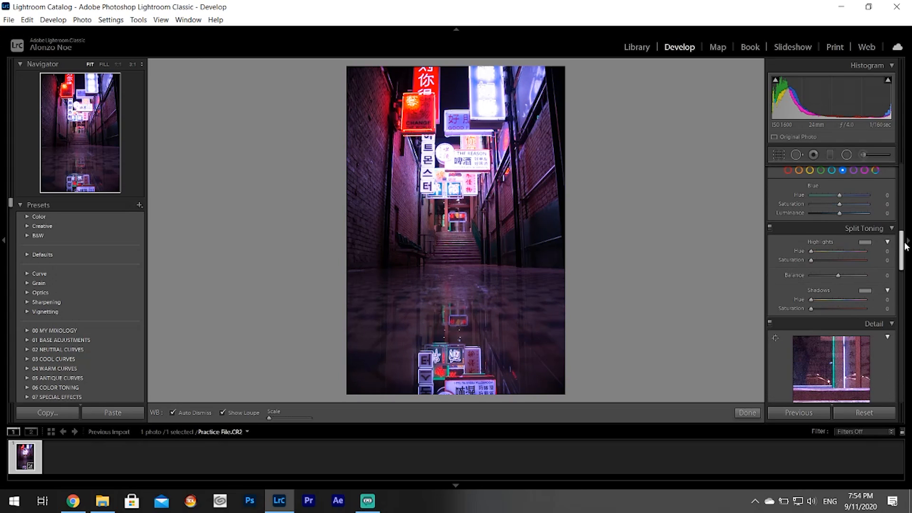
{"action": "scroll", "scroll_direction": "up", "scroll_amount": 3}
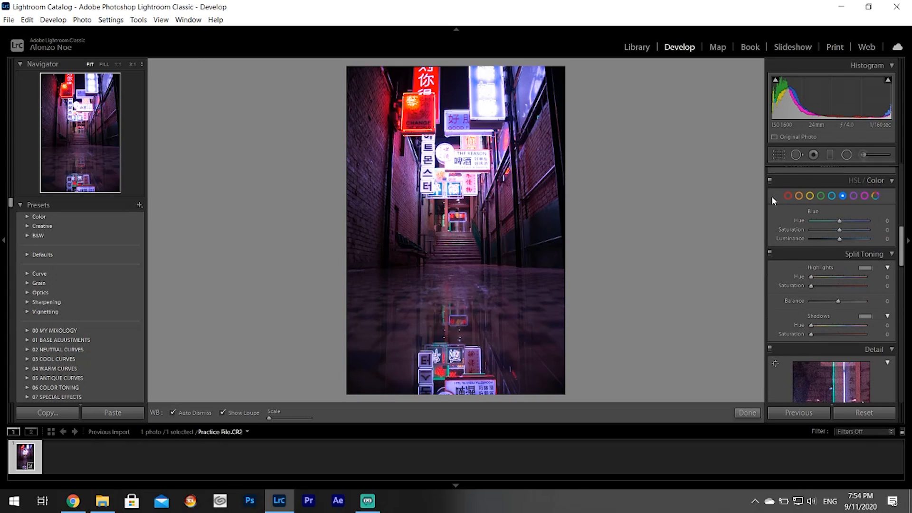
{"action": "mouse_move", "coordinate": [789, 196]}
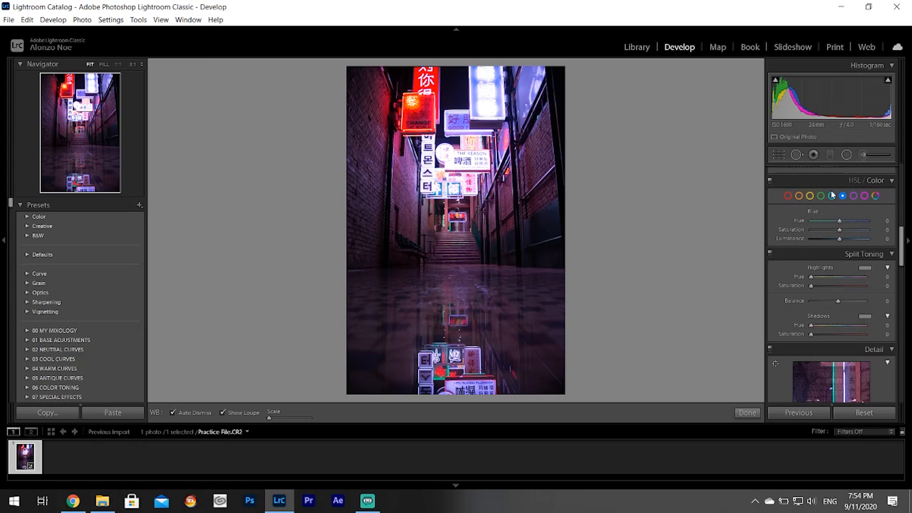
{"action": "mouse_move", "coordinate": [875, 207]}
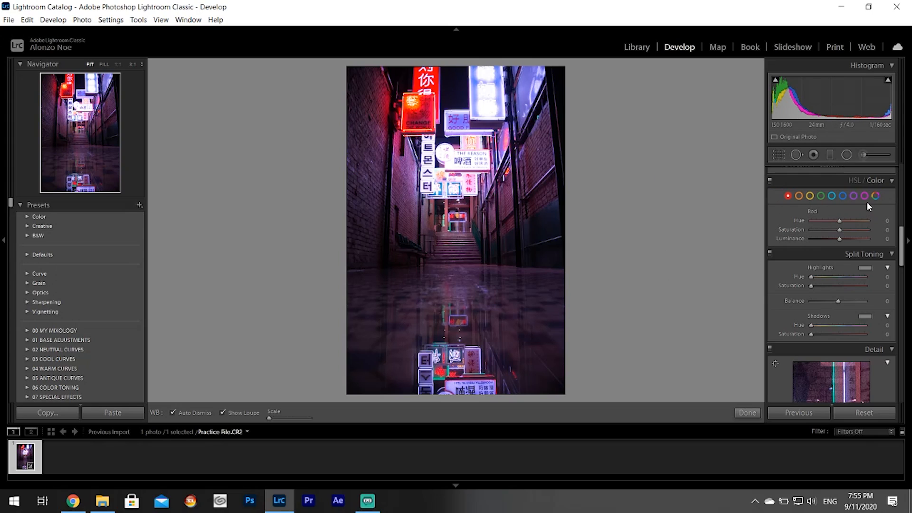
{"action": "left_click", "coordinate": [864, 196]}
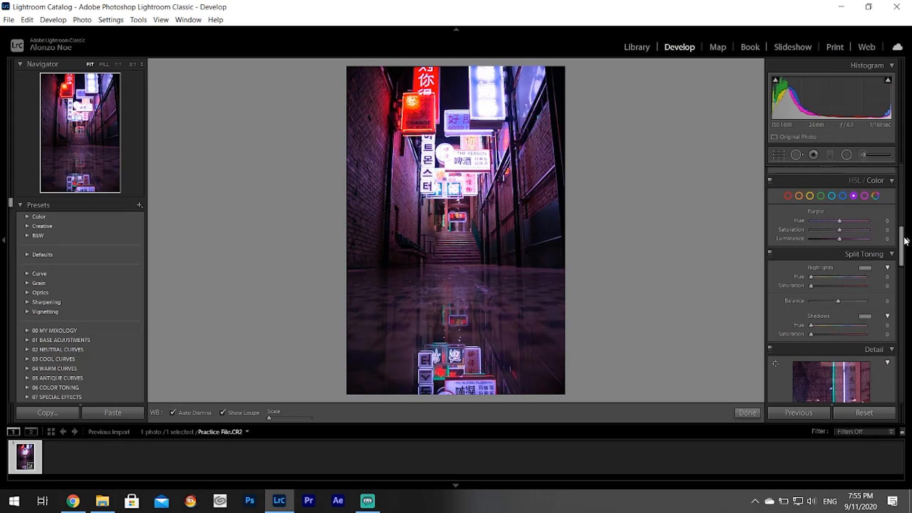
Try a blue shadow tint, then settle shadows at hue 334, saturation 2.
{"action": "scroll", "scroll_direction": "down", "scroll_amount": 3}
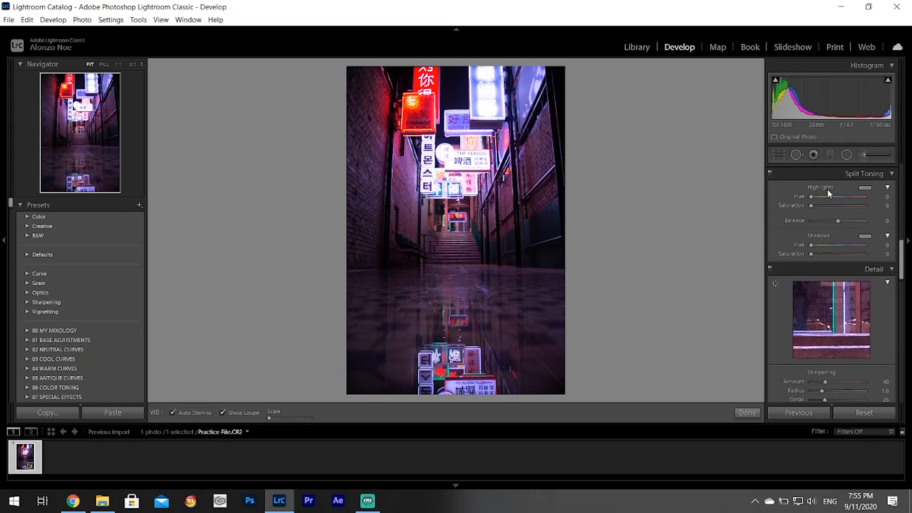
{"action": "mouse_move", "coordinate": [899, 201]}
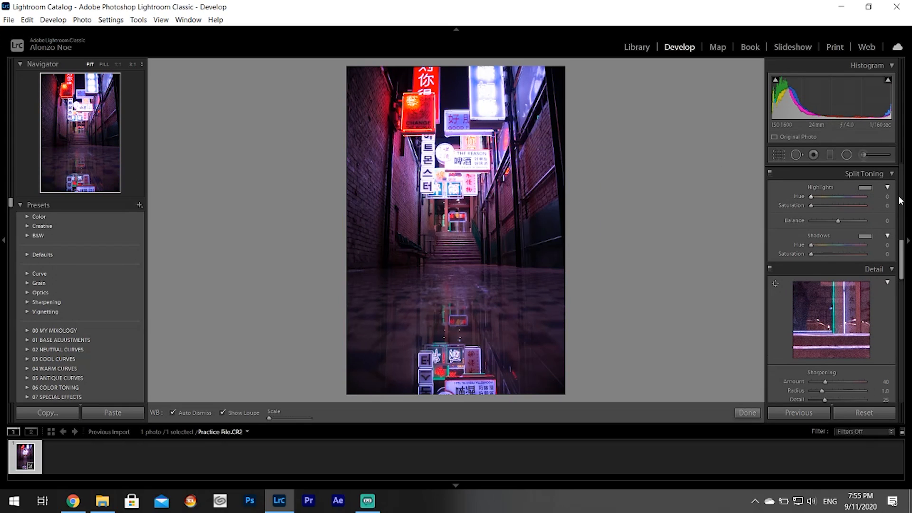
{"action": "left_click", "coordinate": [867, 187]}
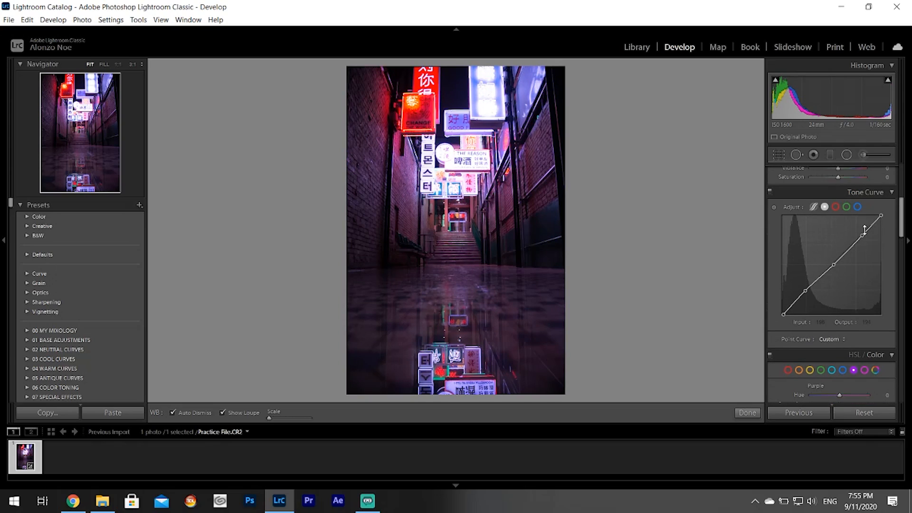
{"action": "scroll", "scroll_direction": "down", "scroll_amount": 3}
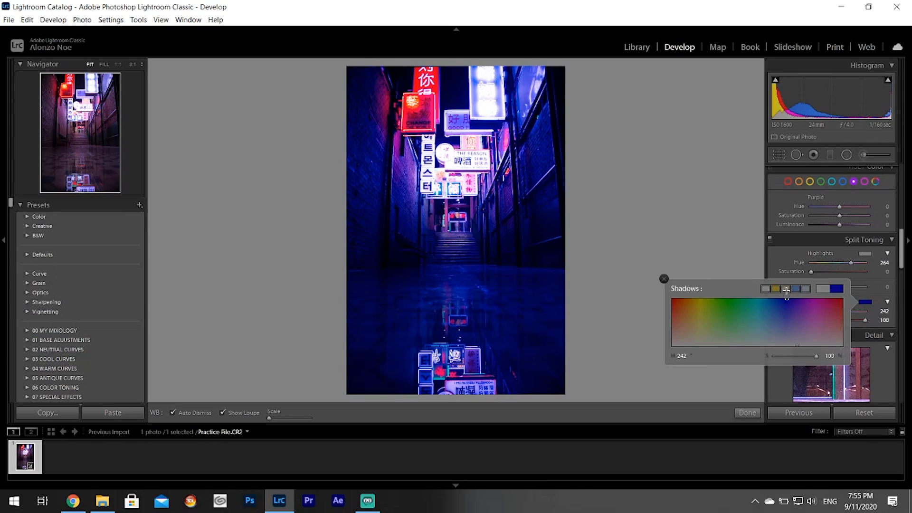
{"action": "left_click", "coordinate": [729, 297]}
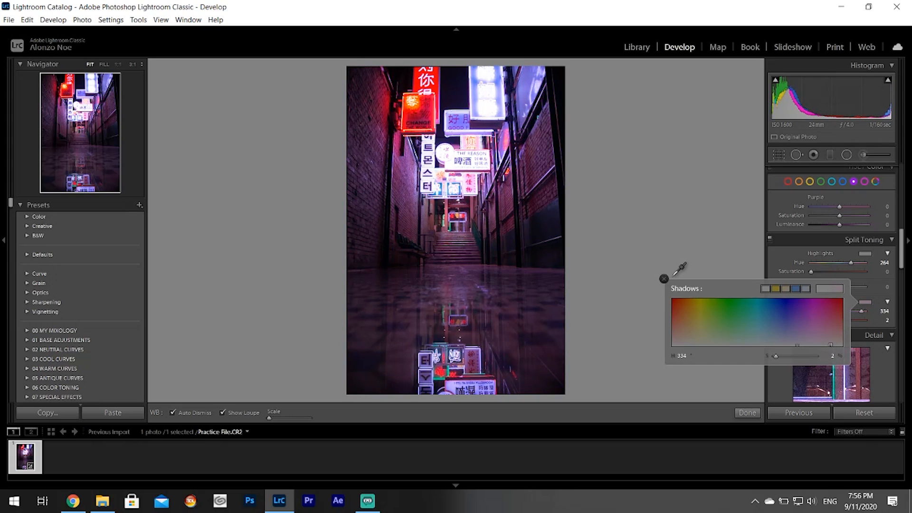
{"action": "left_click", "coordinate": [663, 279]}
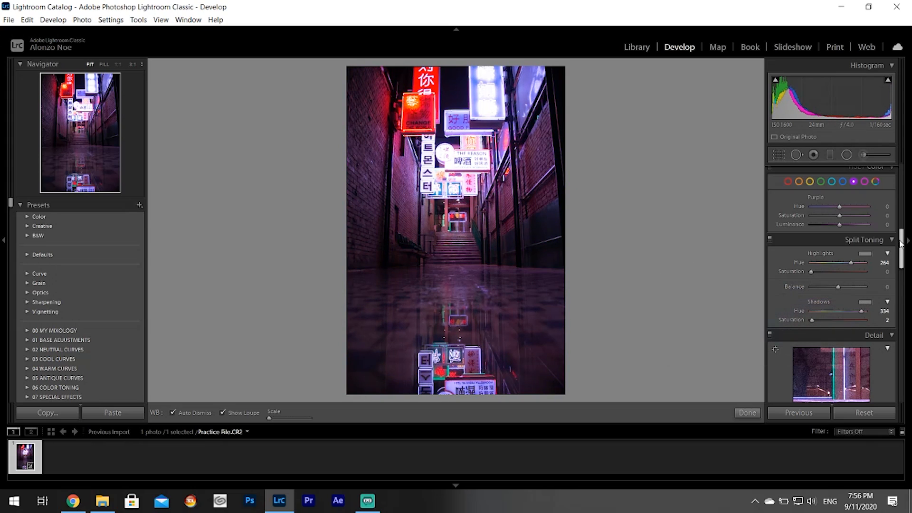
{"action": "scroll", "scroll_direction": "down", "scroll_amount": 3}
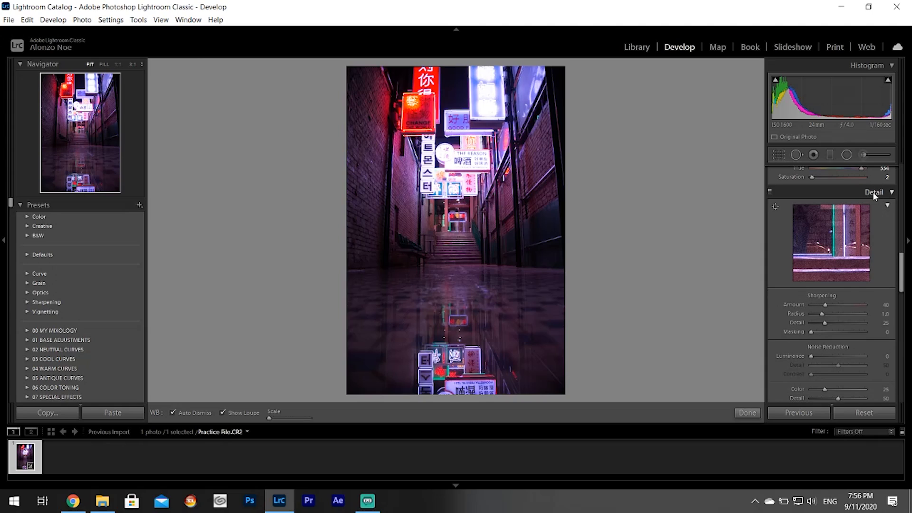
{"action": "scroll", "scroll_direction": "down", "scroll_amount": 3}
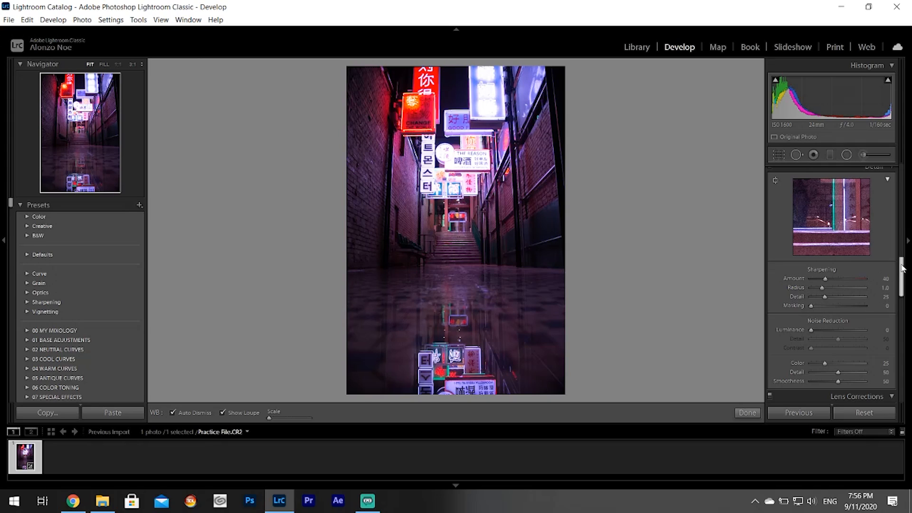
{"action": "scroll", "scroll_direction": "down", "scroll_amount": 3}
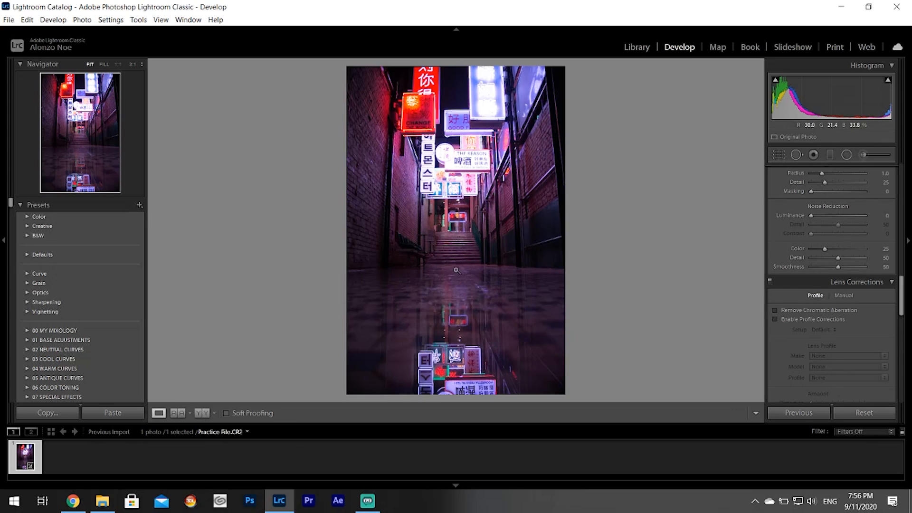
Inspect the brick wall at 1:1 for noise, then raise exposure to +2.37.
{"action": "left_click", "coordinate": [457, 270]}
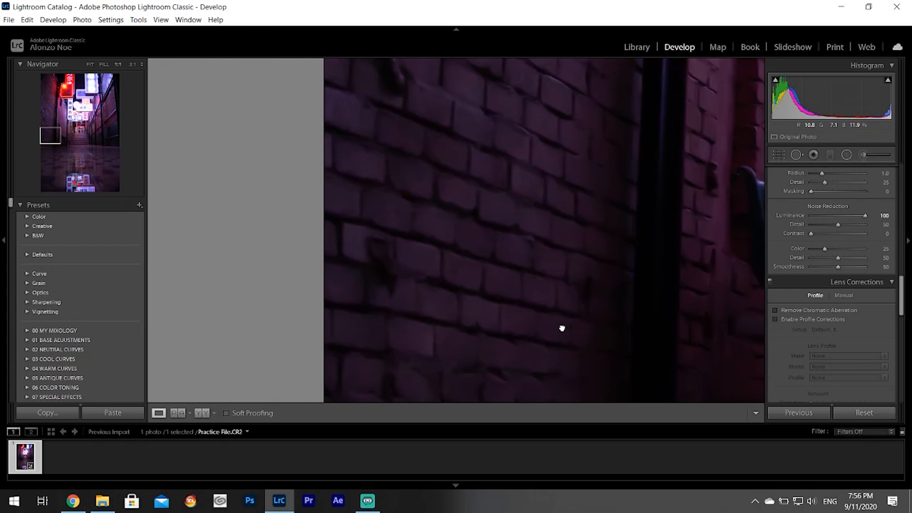
{"action": "left_click", "coordinate": [89, 64]}
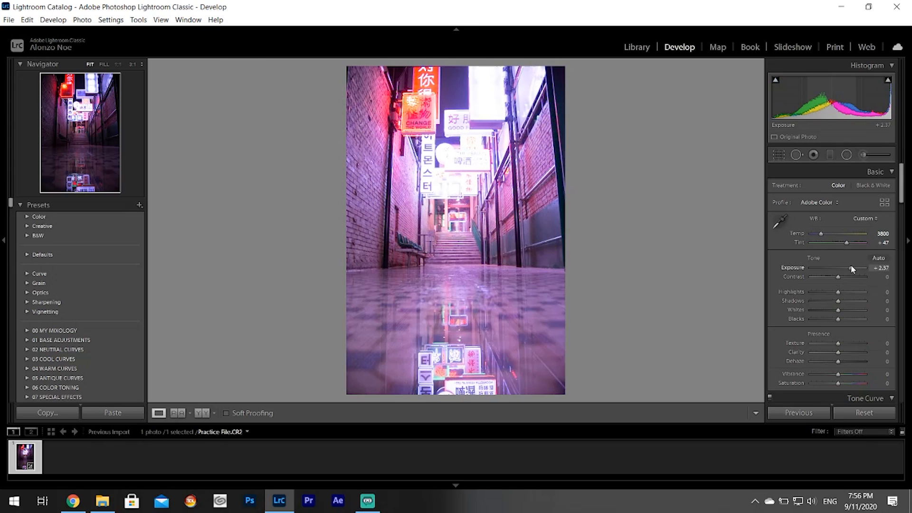
{"action": "scroll", "scroll_direction": "down", "scroll_amount": 3}
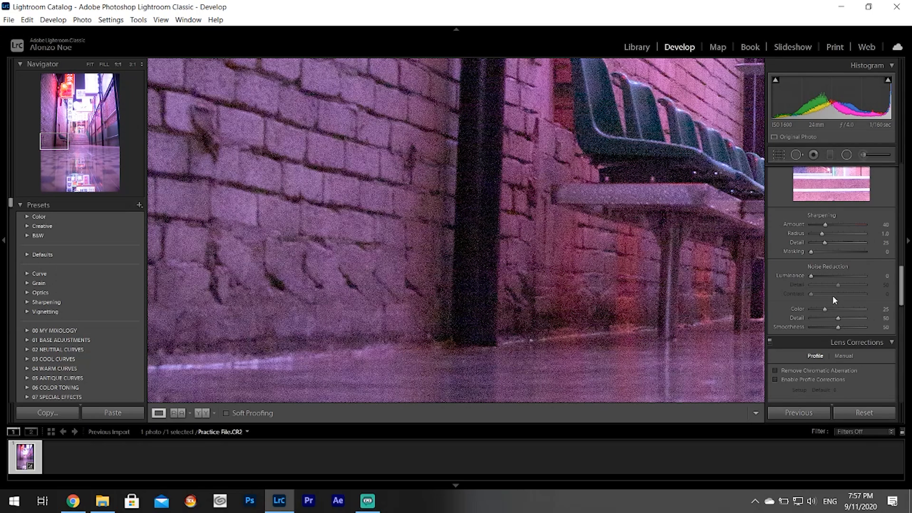
{"action": "mouse_move", "coordinate": [844, 314]}
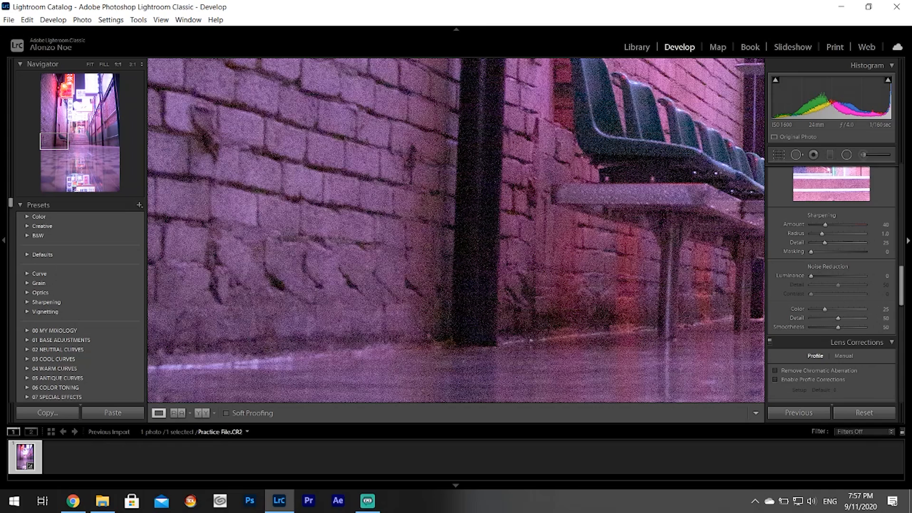
{"action": "scroll", "scroll_direction": "down", "scroll_amount": 3}
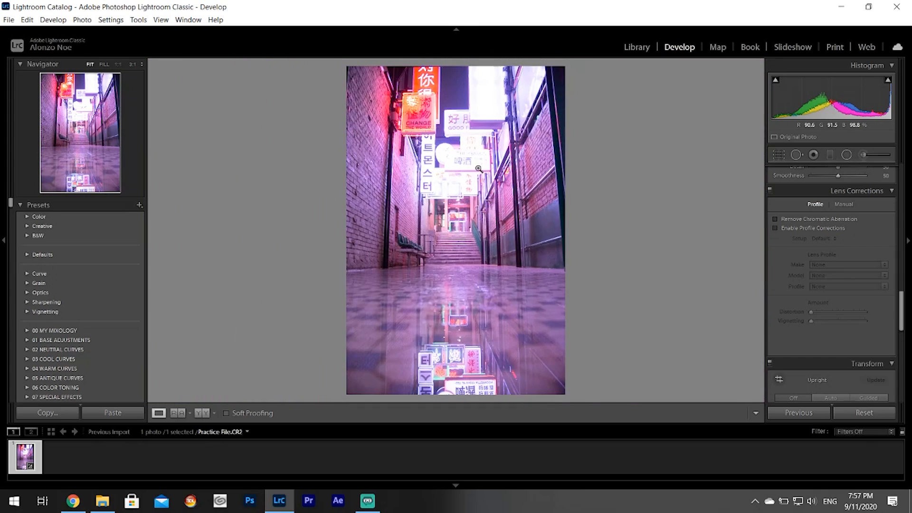
{"action": "mouse_move", "coordinate": [414, 315]}
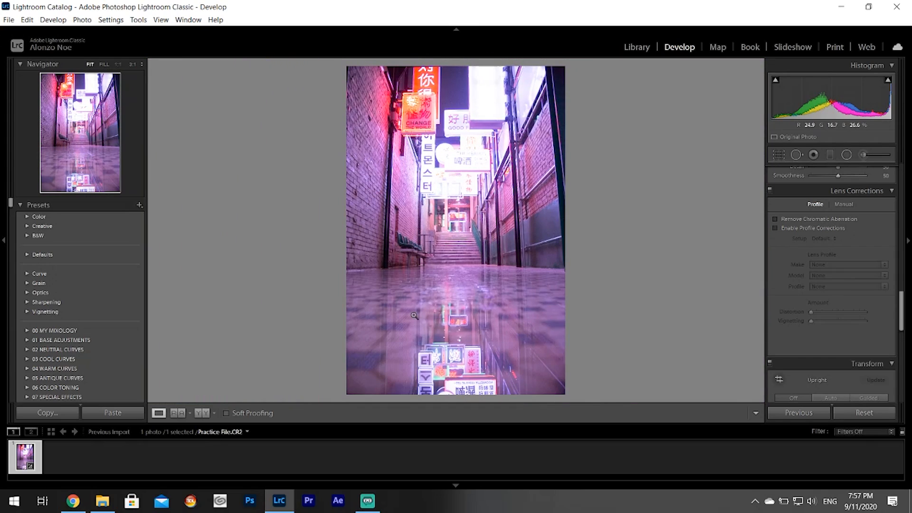
{"action": "mouse_move", "coordinate": [427, 220]}
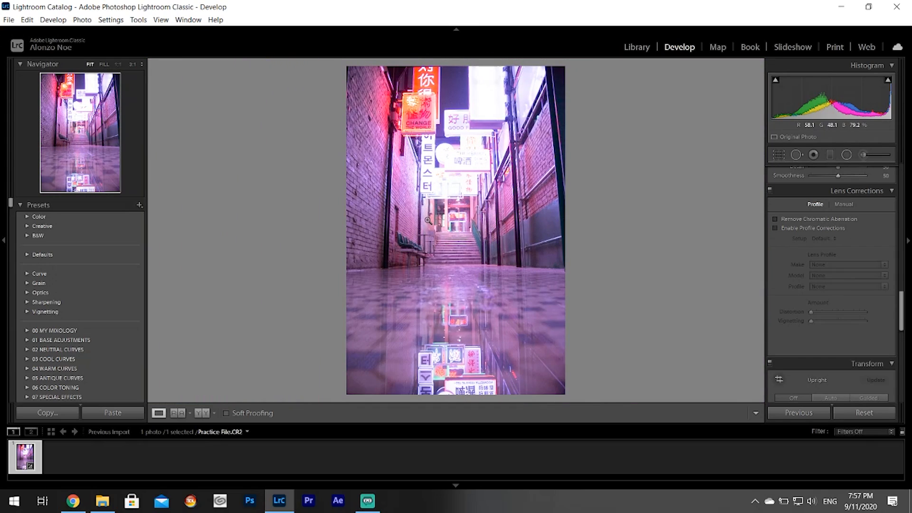
{"action": "mouse_move", "coordinate": [477, 250]}
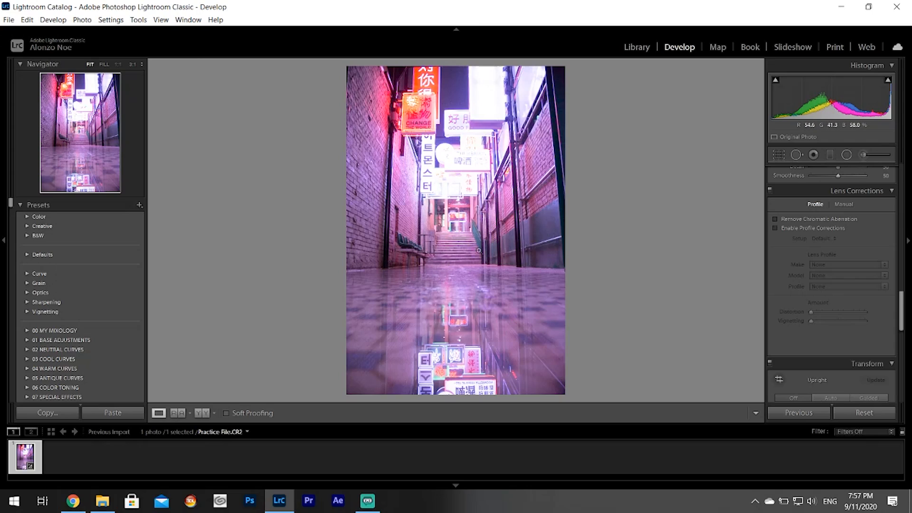
{"action": "mouse_move", "coordinate": [804, 225]}
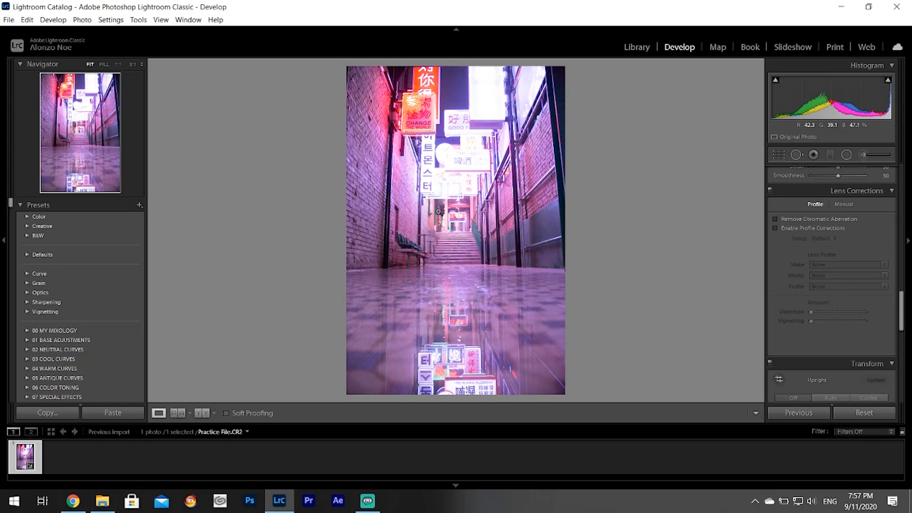
Enable Constrain Crop in Transform to cut away the blank perspective wedges.
{"action": "scroll", "scroll_direction": "down", "scroll_amount": 3}
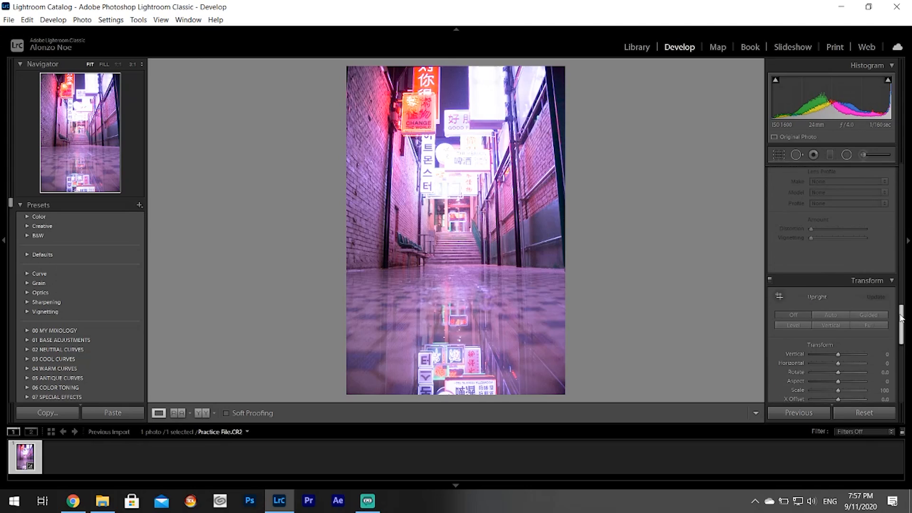
{"action": "scroll", "scroll_direction": "down", "scroll_amount": 3}
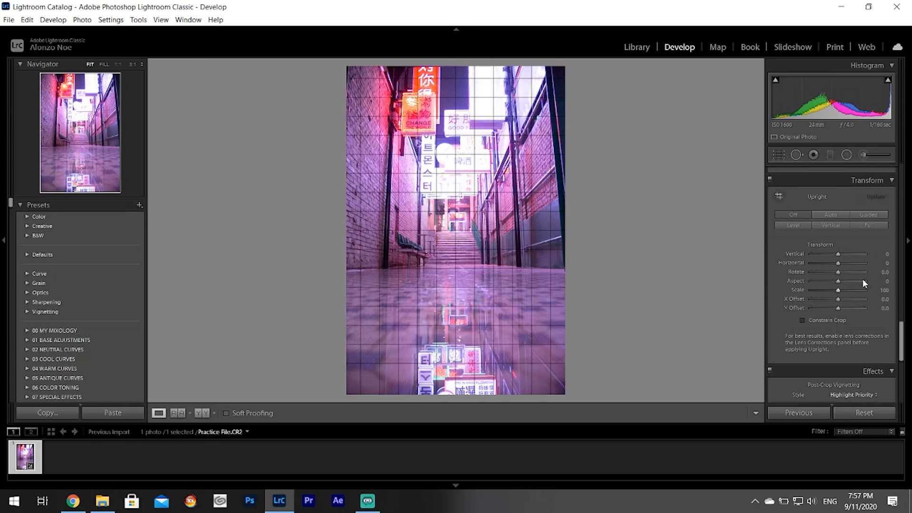
{"action": "mouse_move", "coordinate": [409, 181]}
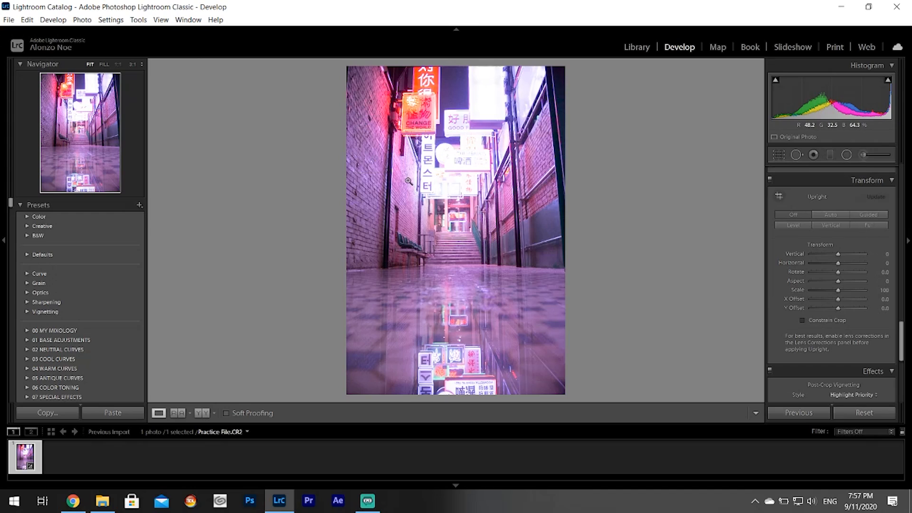
{"action": "mouse_move", "coordinate": [831, 215]}
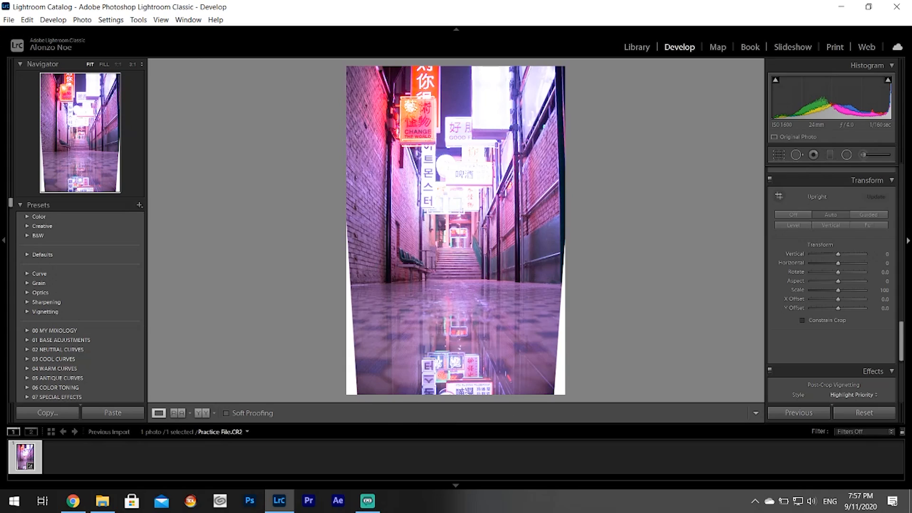
{"action": "left_click", "coordinate": [802, 320]}
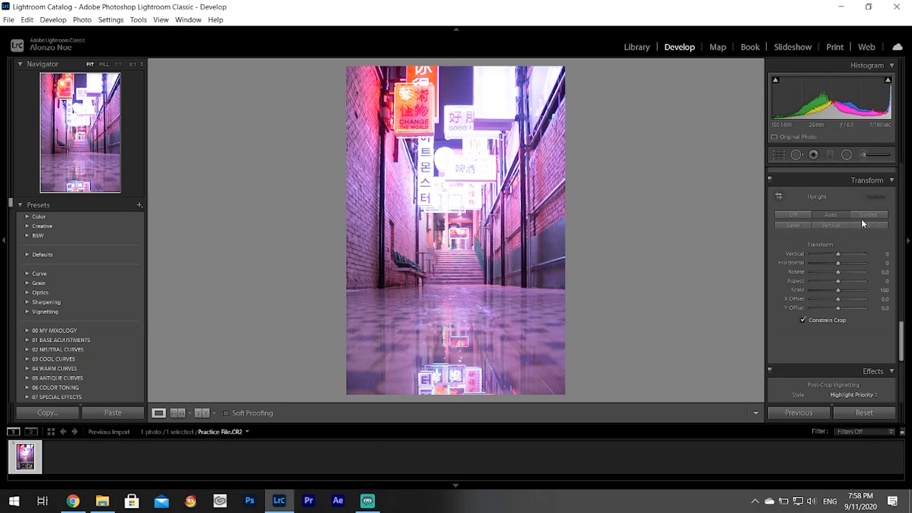
Use Upright Guided along the two vertical poles and finish the correction.
{"action": "left_click", "coordinate": [867, 215]}
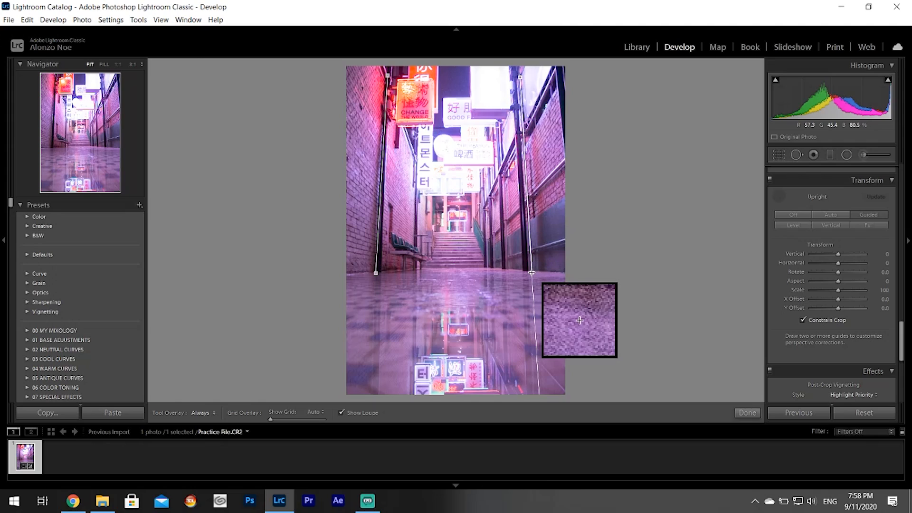
{"action": "mouse_move", "coordinate": [531, 274]}
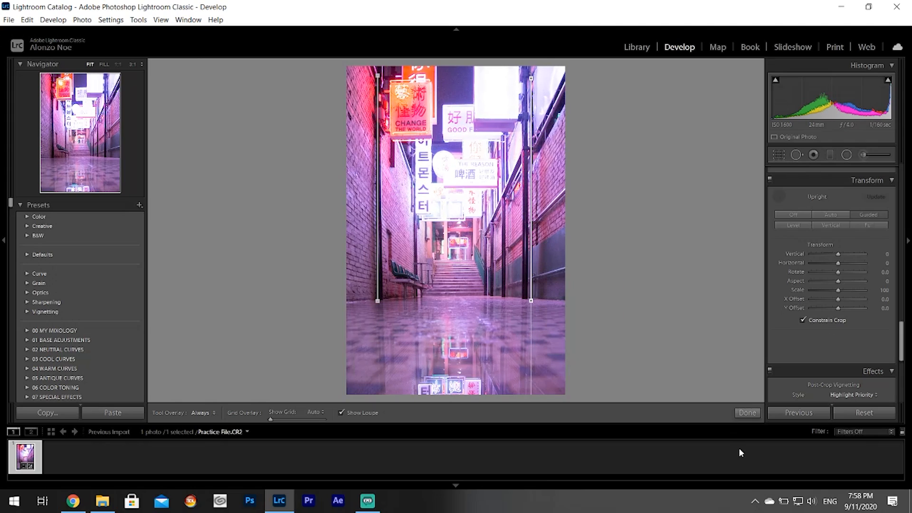
{"action": "left_click", "coordinate": [748, 412]}
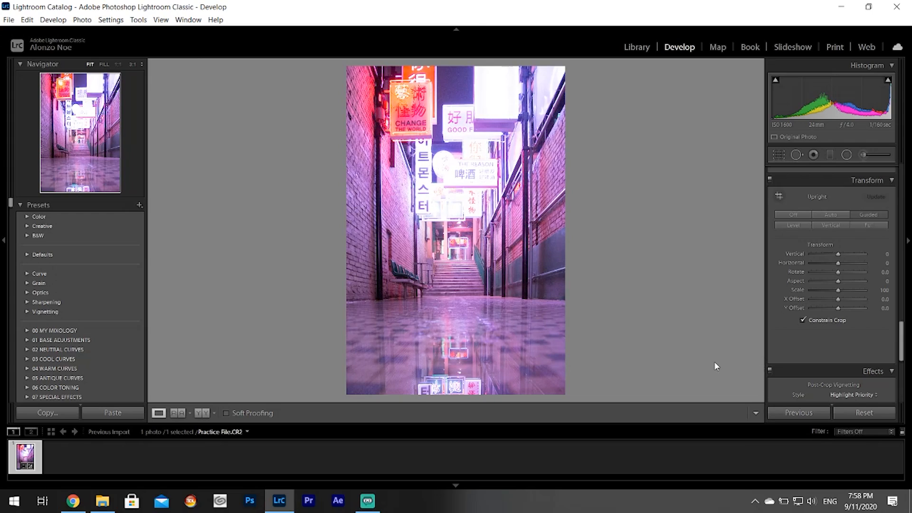
Scroll the Develop panels back to the Basic tone and white balance settings.
{"action": "scroll", "scroll_direction": "down", "scroll_amount": 3}
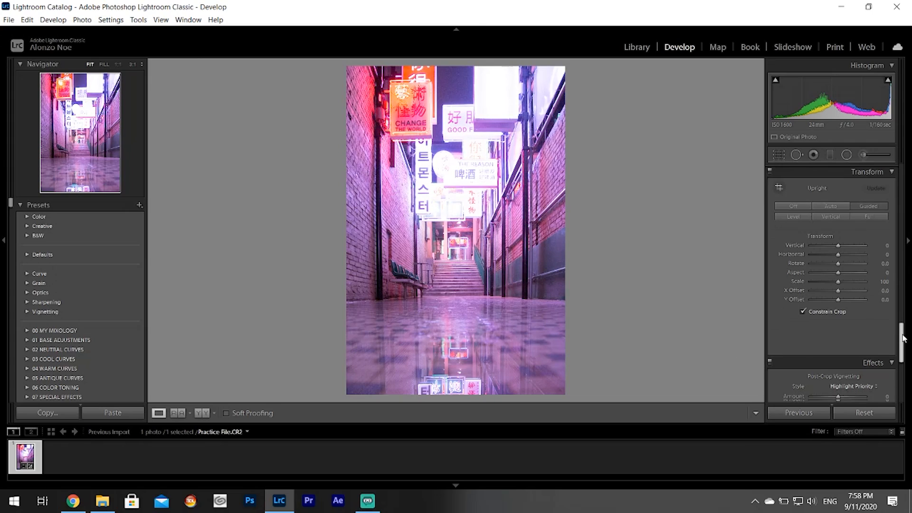
{"action": "scroll", "scroll_direction": "down", "scroll_amount": 3}
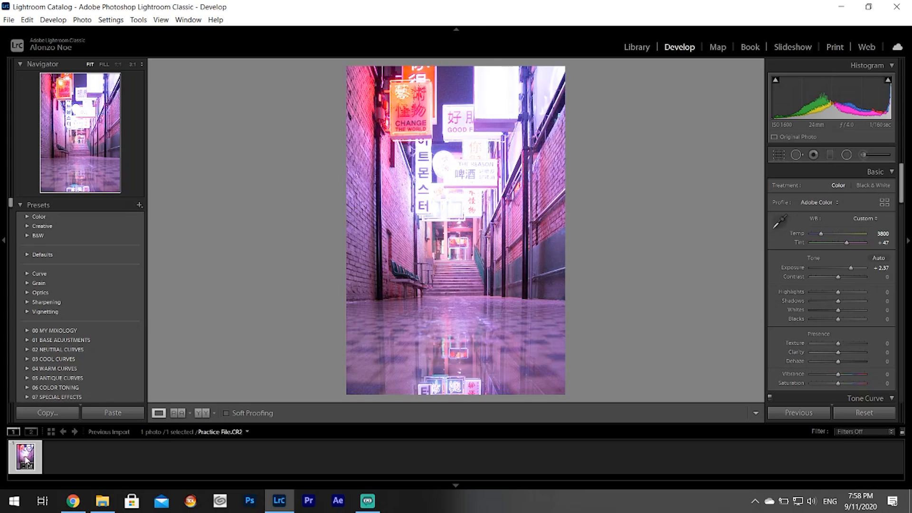
Start an export of the photo with the Desktop as destination folder.
{"action": "right_click", "coordinate": [25, 457]}
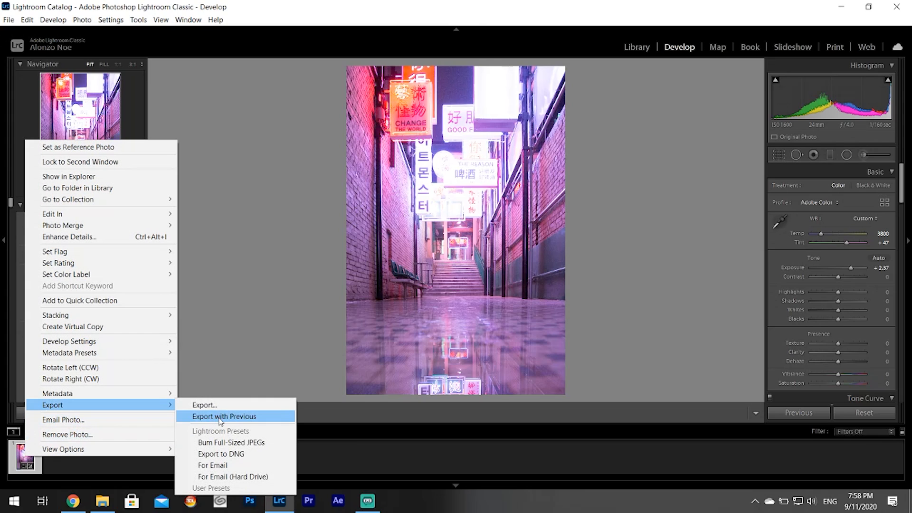
{"action": "left_click", "coordinate": [204, 405]}
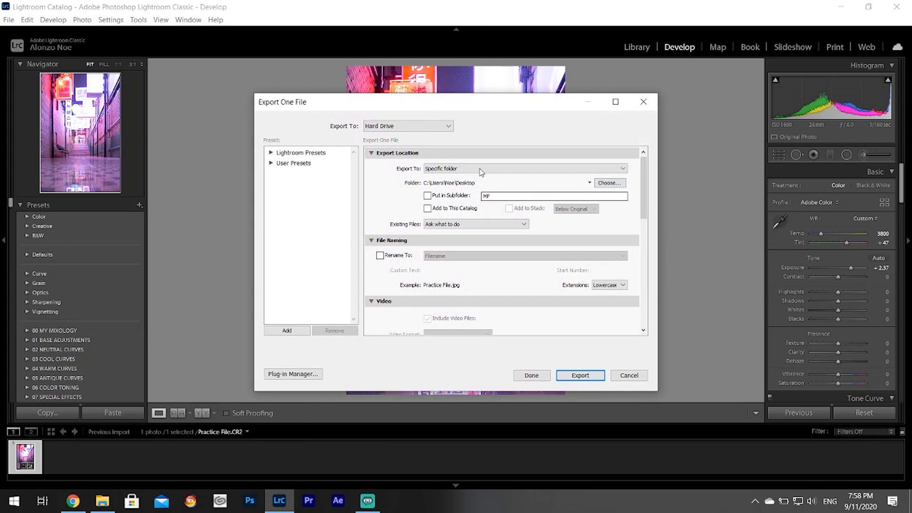
{"action": "left_click", "coordinate": [608, 182]}
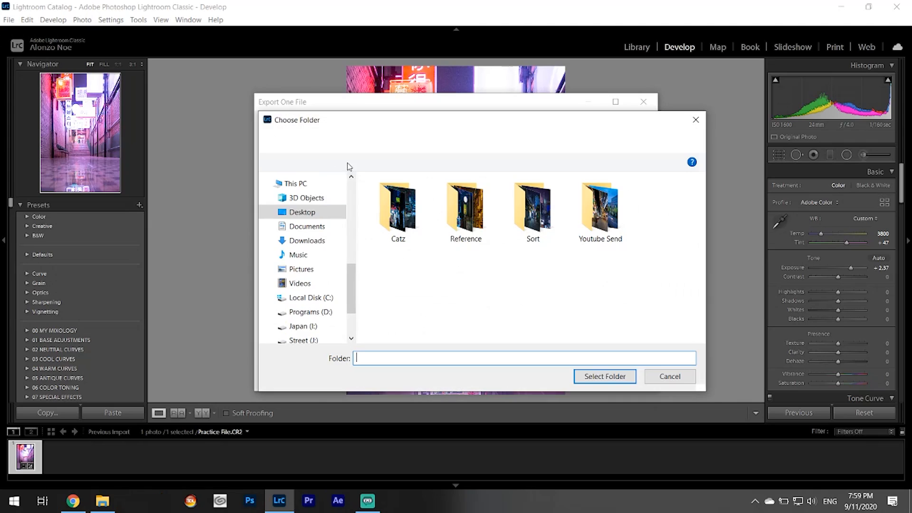
{"action": "left_click", "coordinate": [605, 377]}
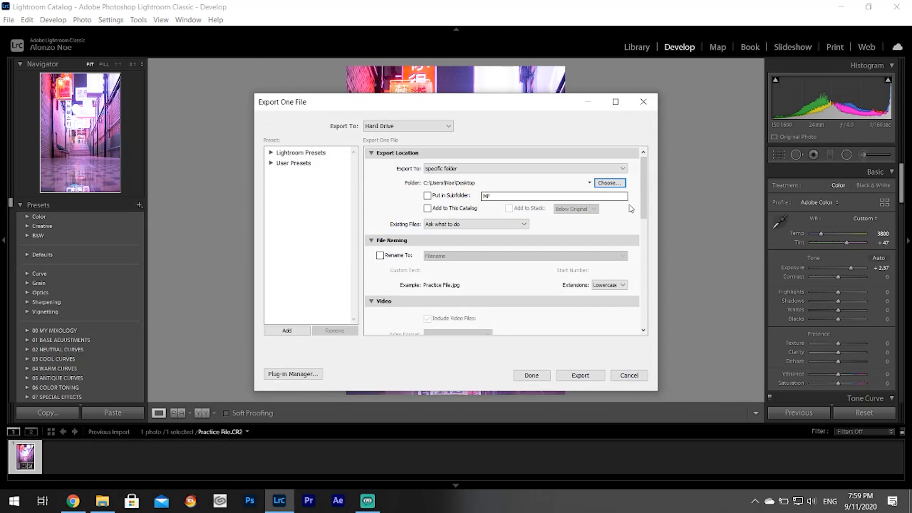
Export as a 1920-pixel-wide sRGB JPEG at quality 100.
{"action": "scroll", "scroll_direction": "down", "scroll_amount": 3}
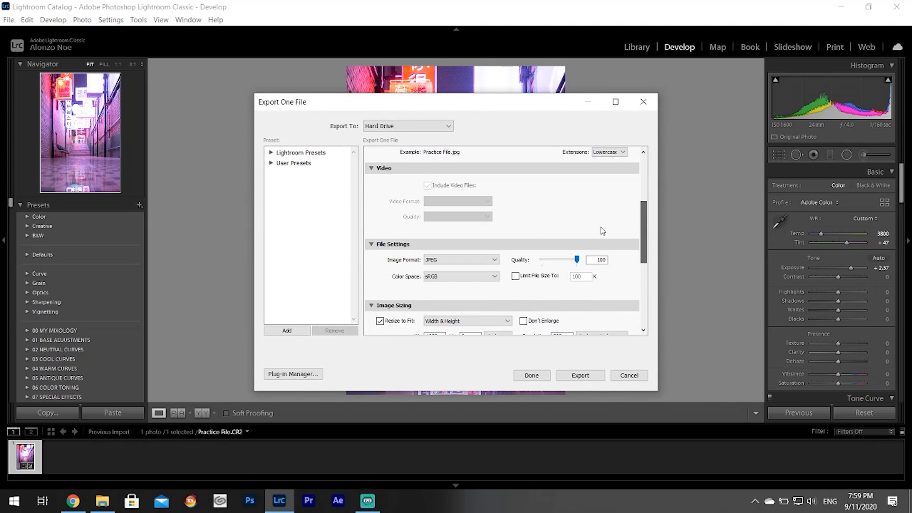
{"action": "scroll", "scroll_direction": "up", "scroll_amount": 3}
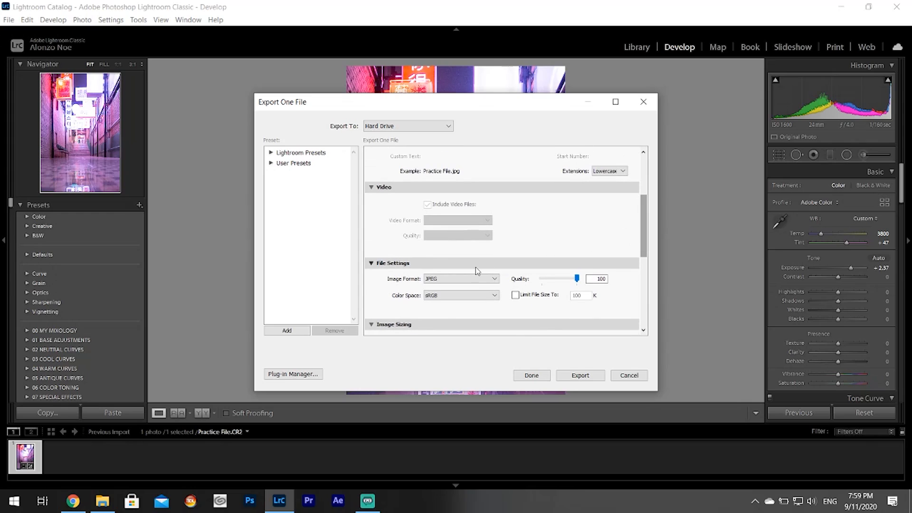
{"action": "mouse_move", "coordinate": [648, 210]}
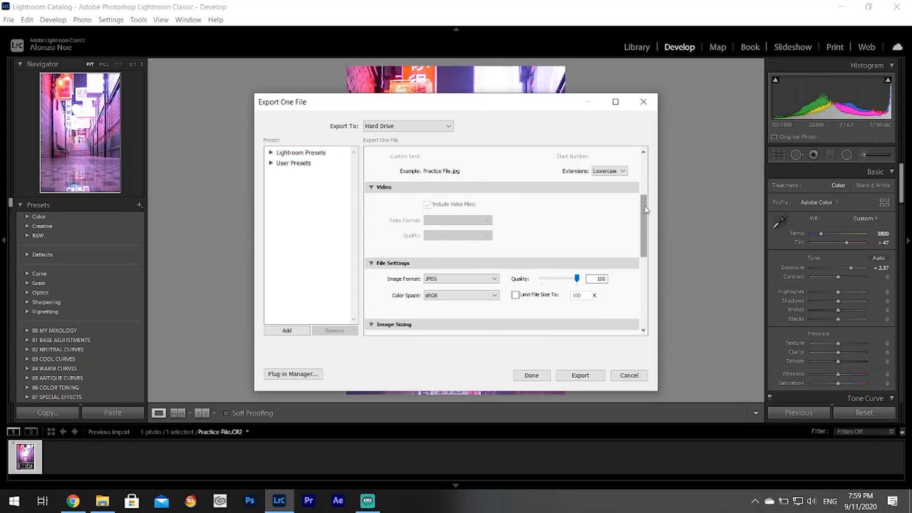
{"action": "scroll", "scroll_direction": "down", "scroll_amount": 3}
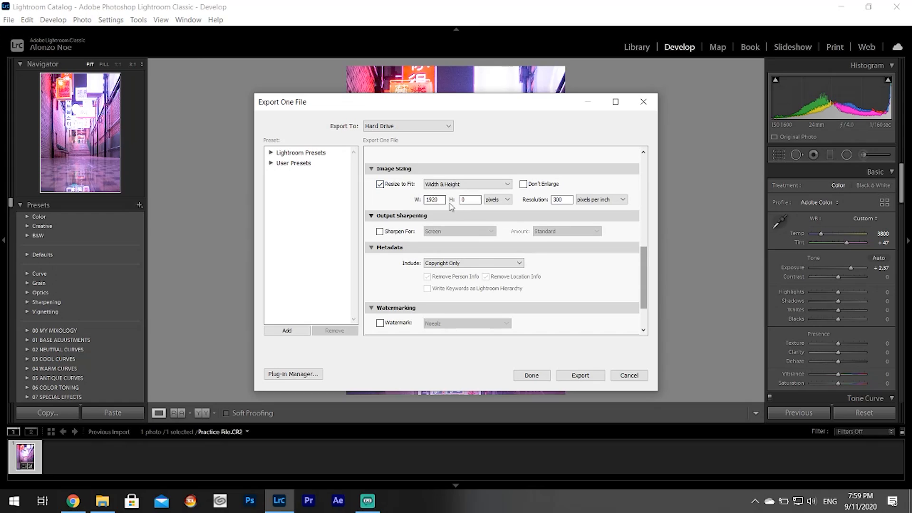
{"action": "scroll", "scroll_direction": "down", "scroll_amount": 3}
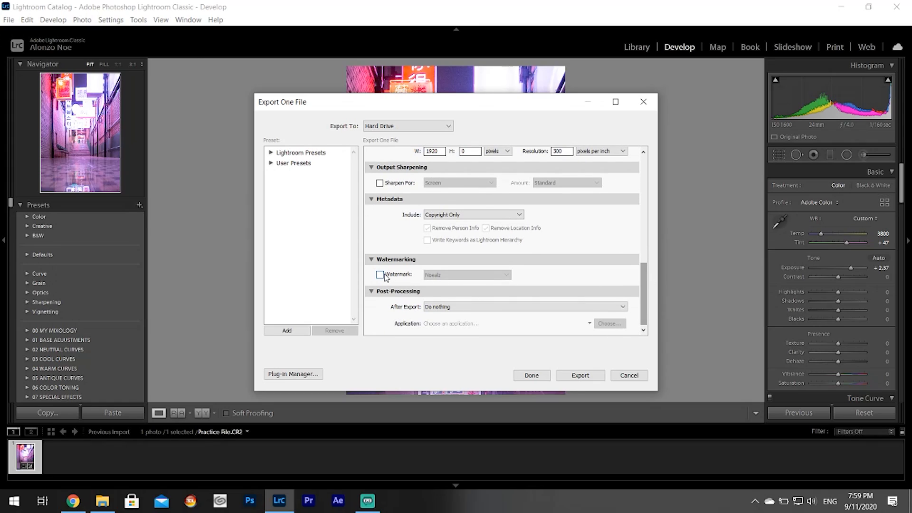
{"action": "left_click", "coordinate": [579, 376]}
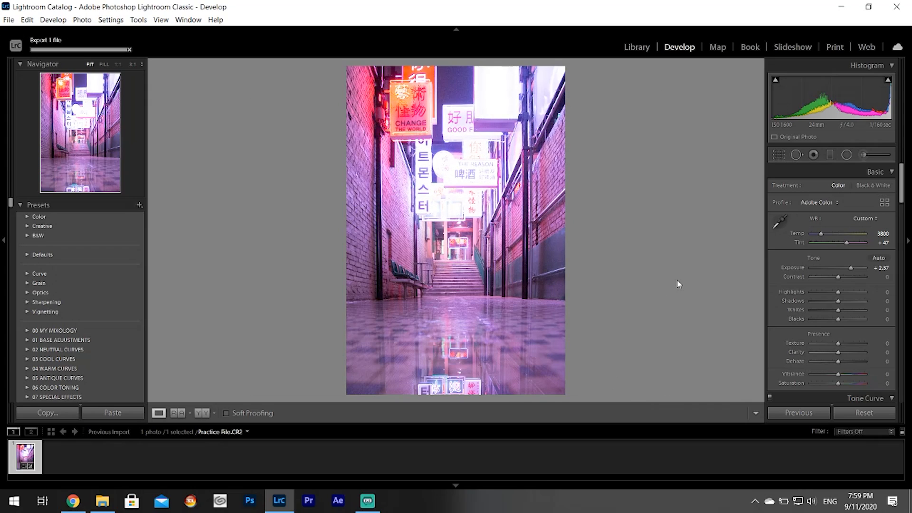
{"action": "mouse_move", "coordinate": [518, 203]}
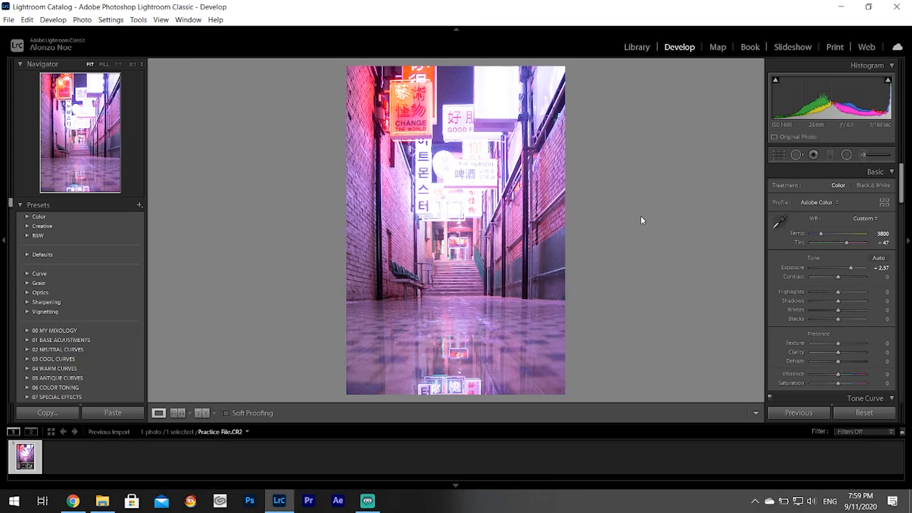
{"action": "mouse_move", "coordinate": [647, 201]}
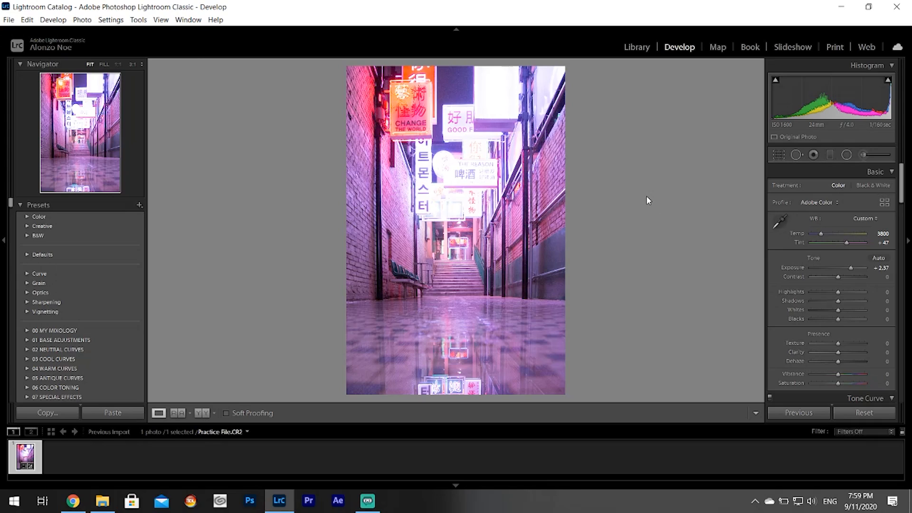
{"action": "mouse_move", "coordinate": [455, 245]}
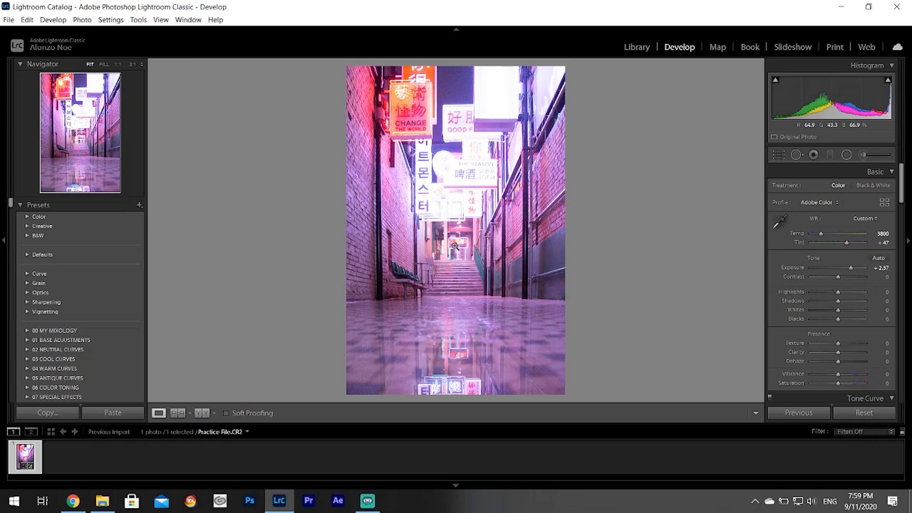
{"action": "mouse_move", "coordinate": [465, 170]}
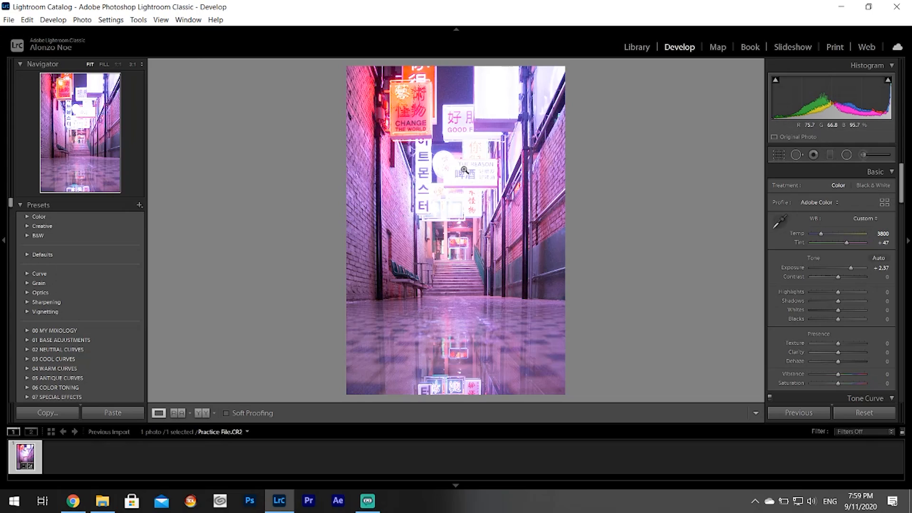
{"action": "mouse_move", "coordinate": [487, 194]}
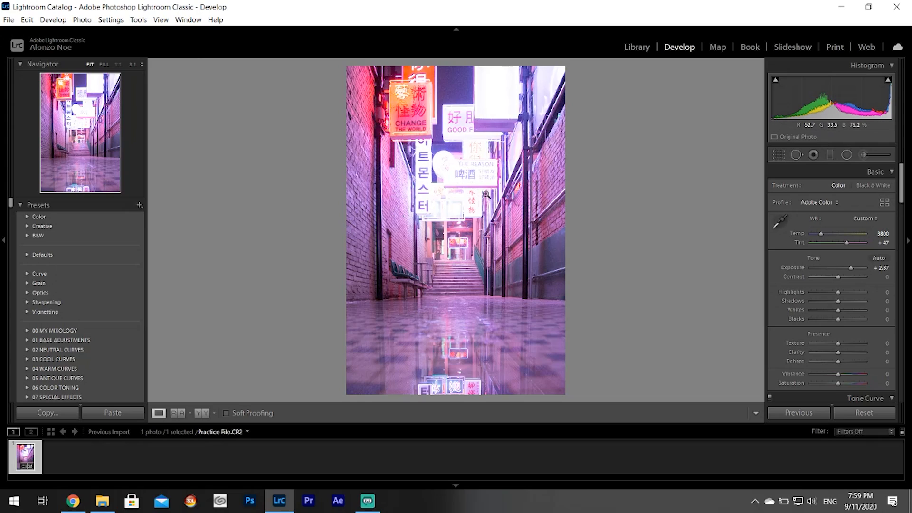
{"action": "mouse_move", "coordinate": [551, 268]}
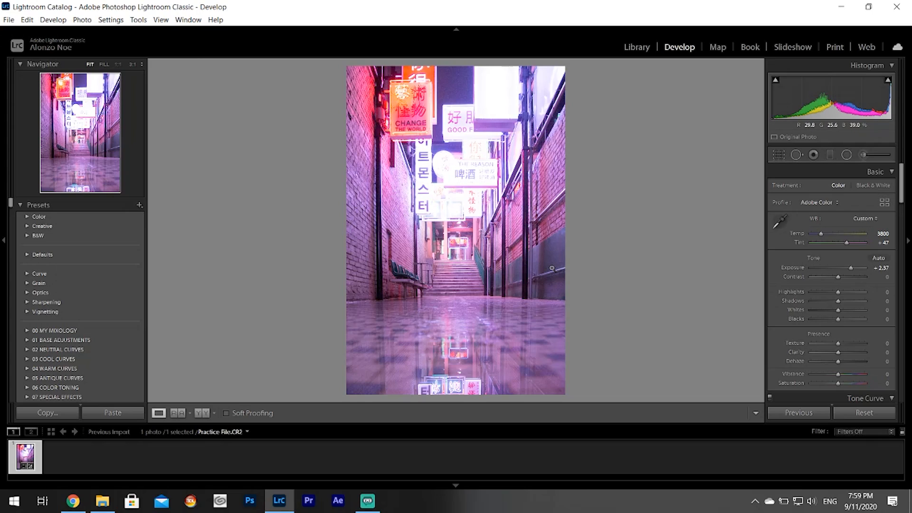
{"action": "mouse_move", "coordinate": [479, 406]}
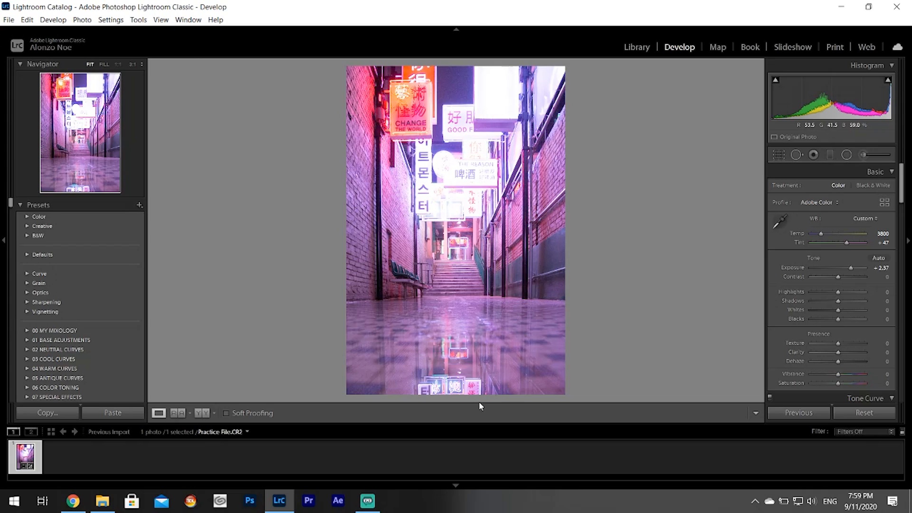